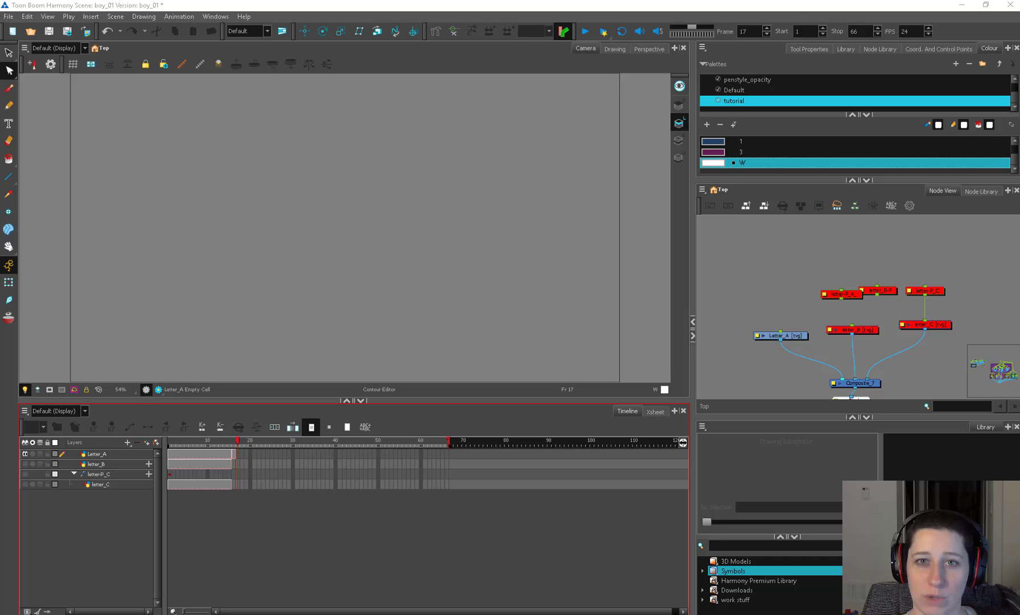
Extend the Letter_A exposure a few frames so the star A shows at frame 20, checked in the Xsheet.
{"action": "left_click", "coordinate": [98, 453]}
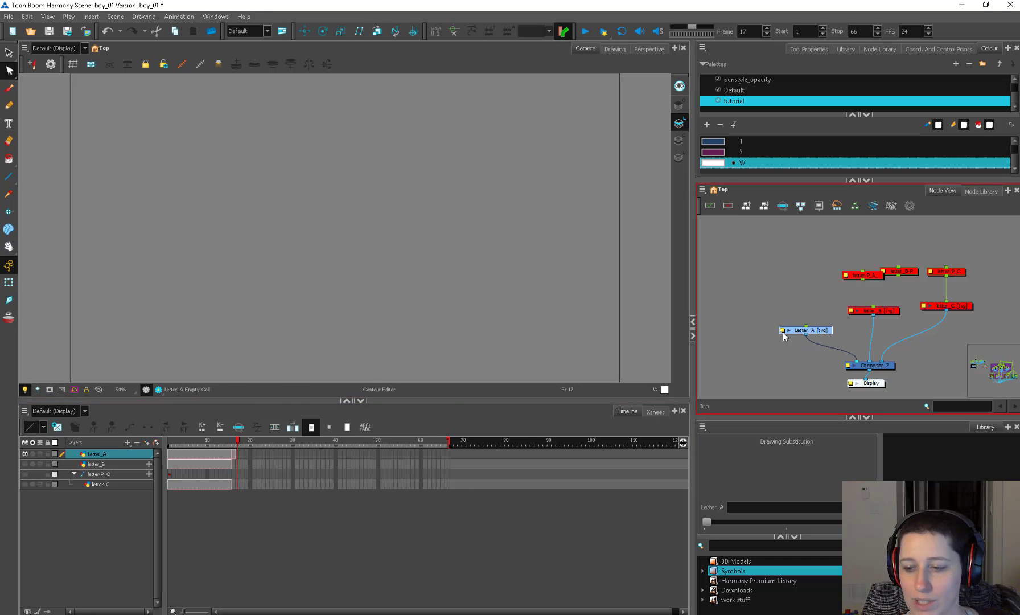
{"action": "mouse_move", "coordinate": [709, 206]}
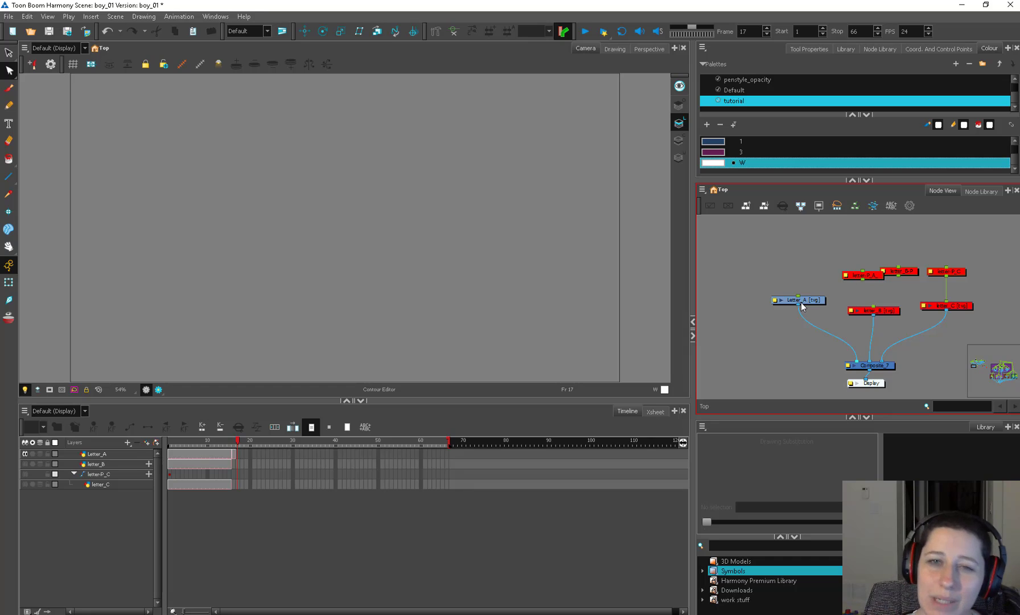
{"action": "left_click", "coordinate": [797, 309]}
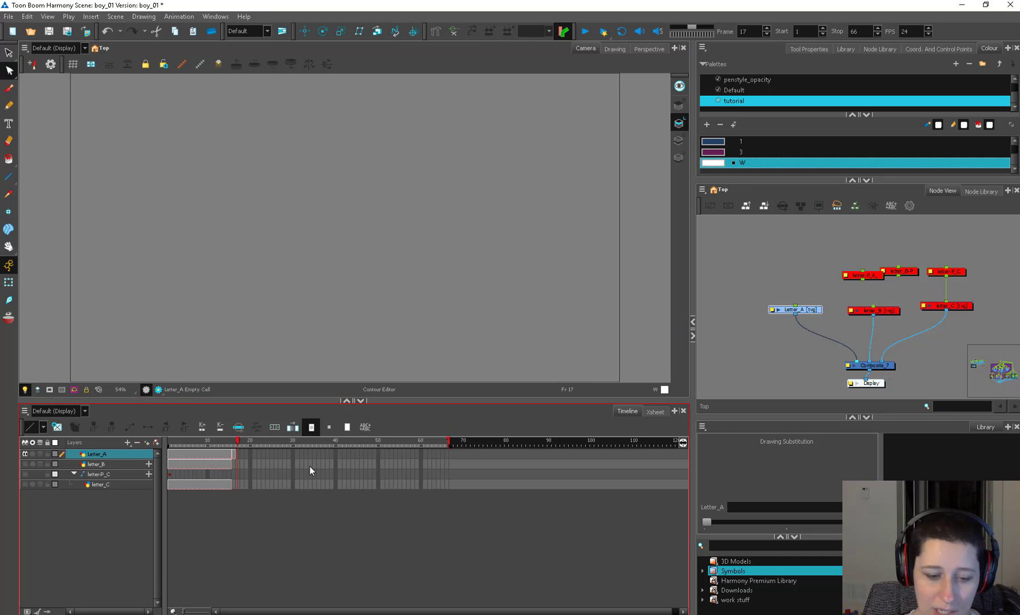
{"action": "left_click", "coordinate": [229, 439]}
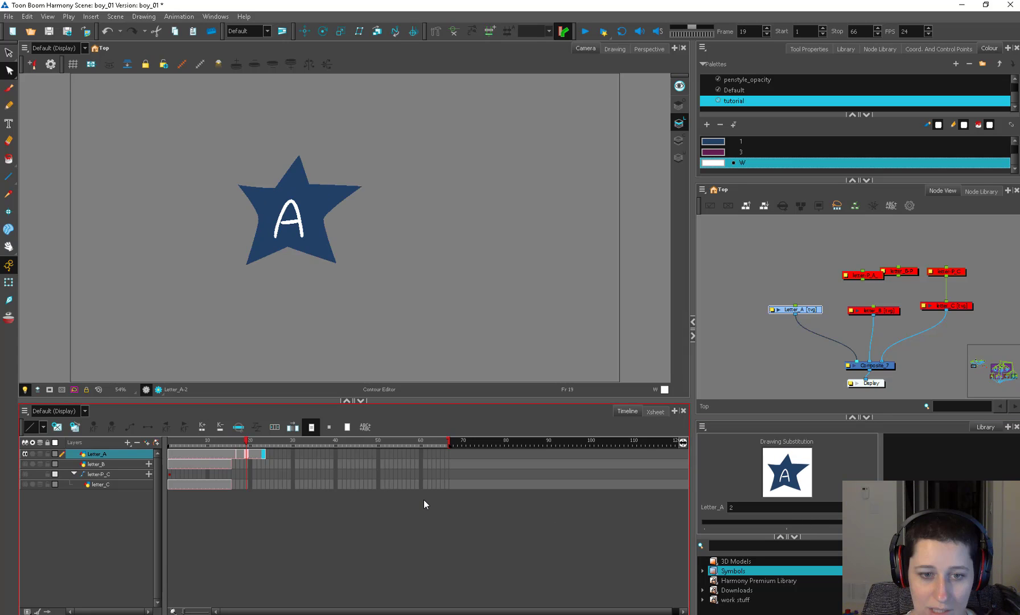
{"action": "left_click", "coordinate": [654, 411]}
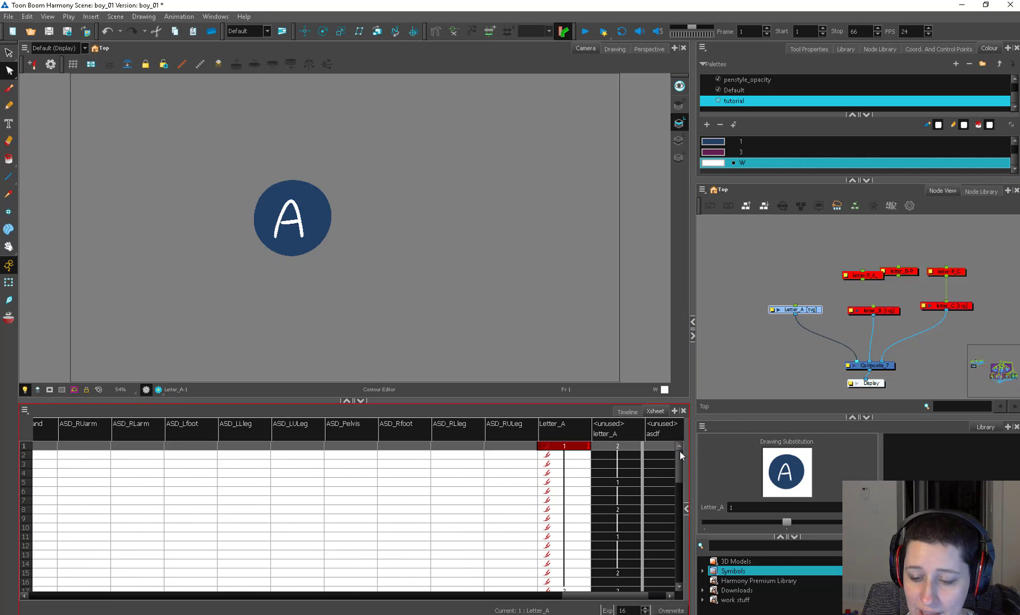
{"action": "scroll", "scroll_direction": "down", "scroll_amount": 3}
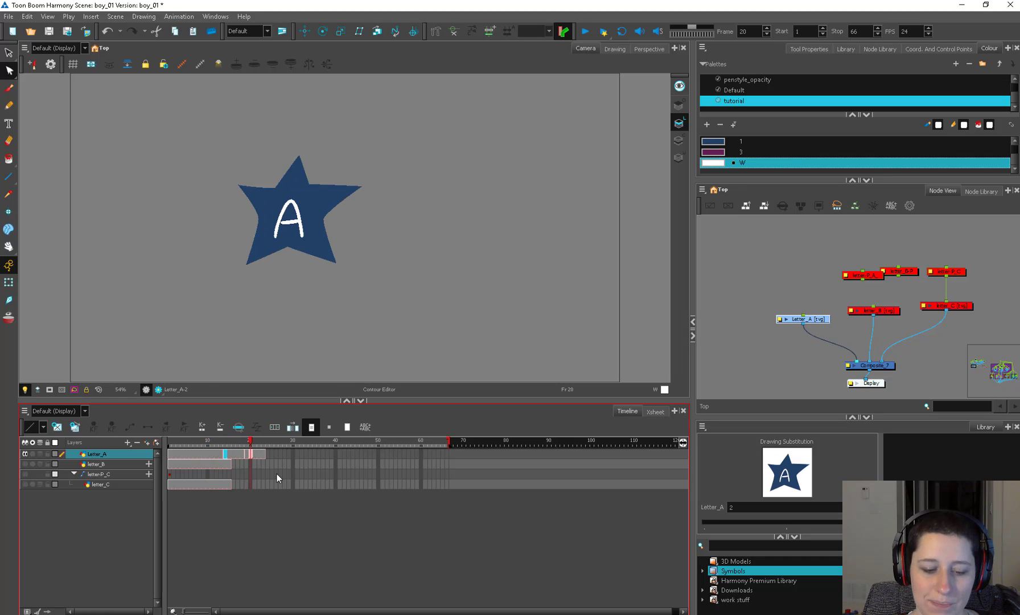
Create an empty drawing at frame 24 on Letter_A and sketch a short brush stroke in it.
{"action": "right_click", "coordinate": [266, 455]}
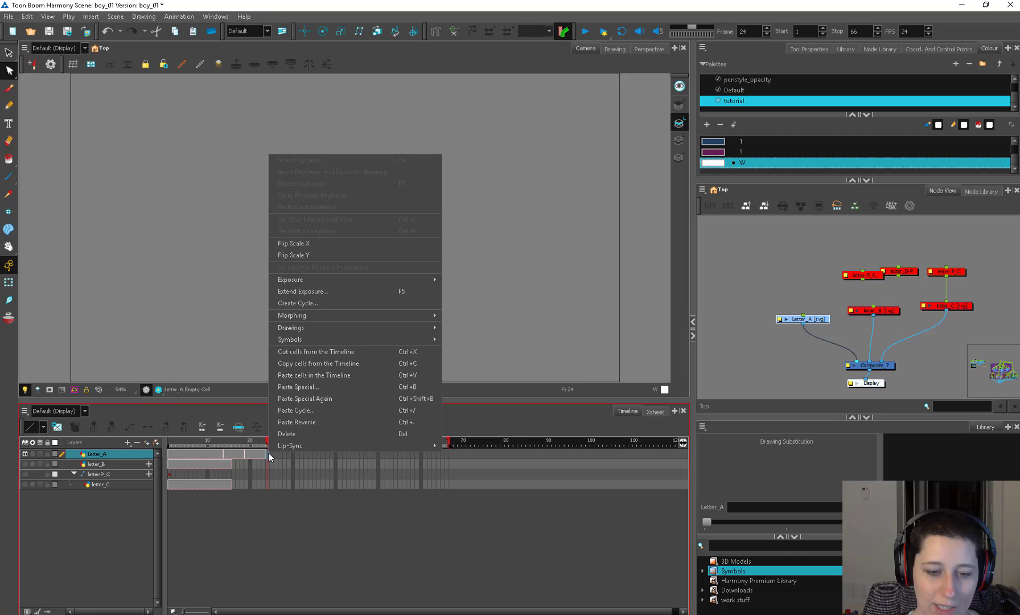
{"action": "mouse_move", "coordinate": [290, 327]}
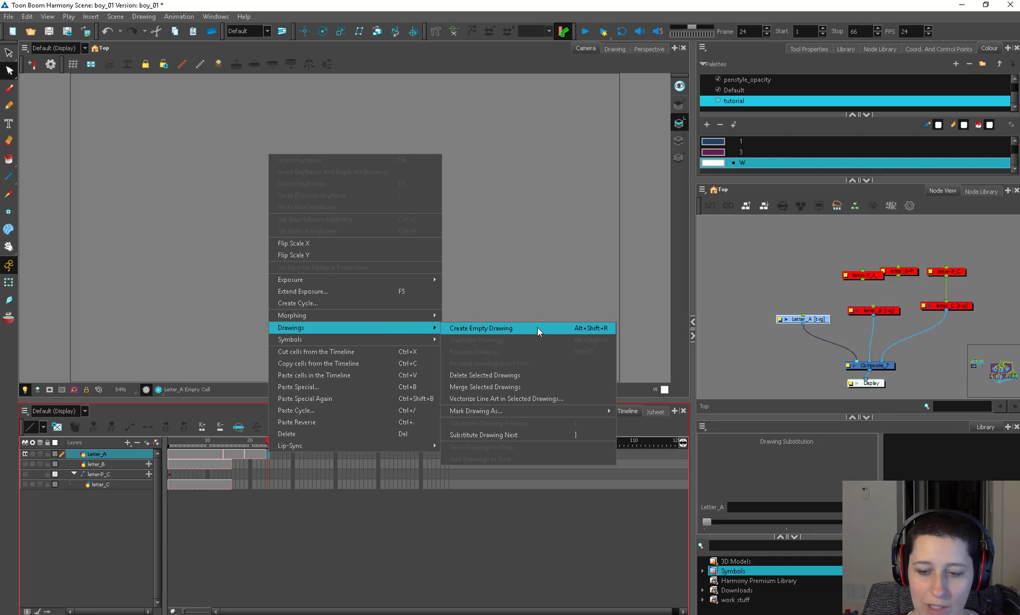
{"action": "left_click", "coordinate": [480, 328]}
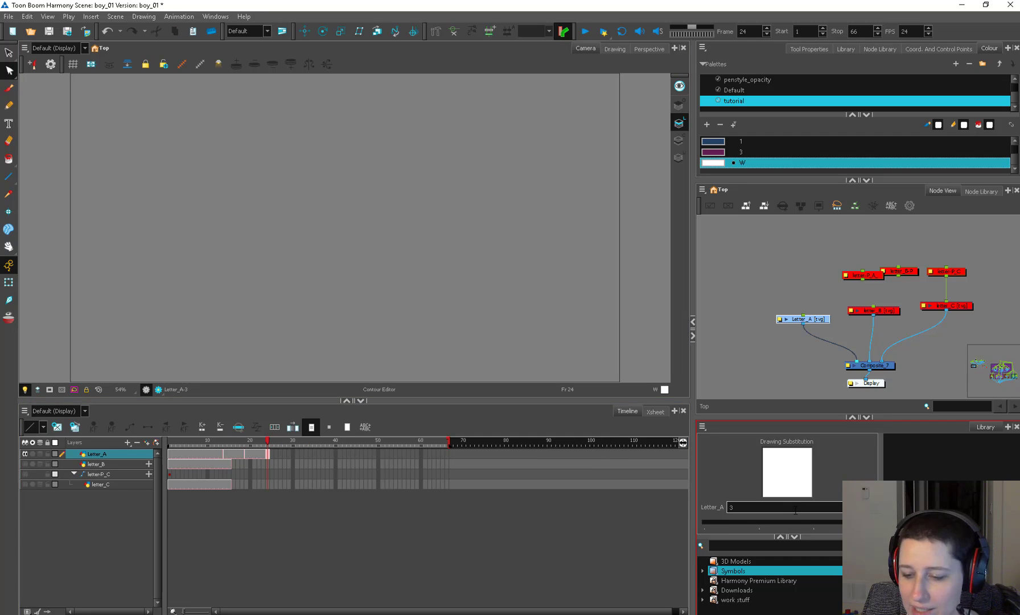
{"action": "mouse_move", "coordinate": [739, 525]}
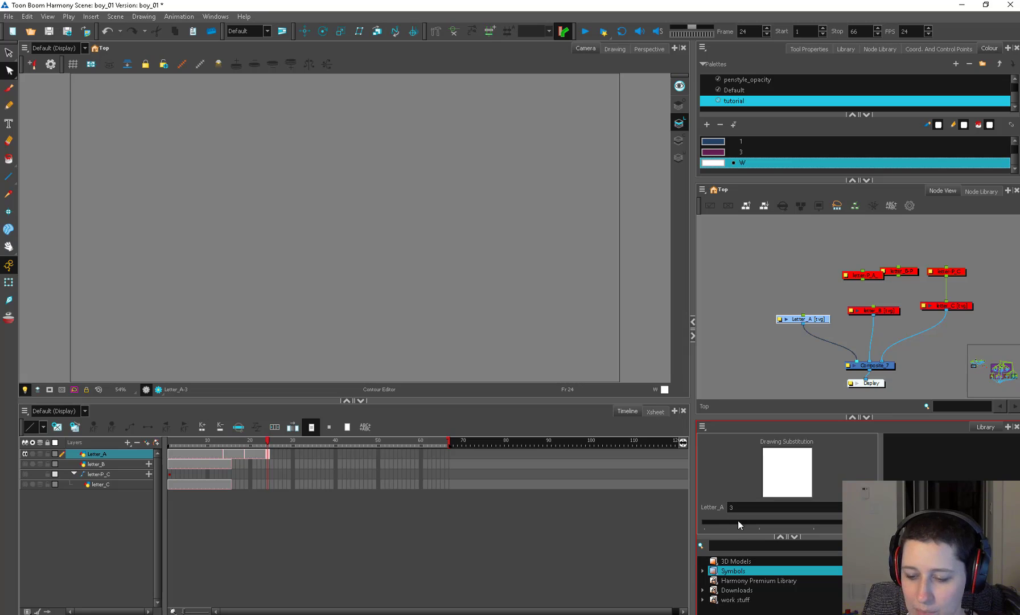
{"action": "left_click", "coordinate": [304, 451]}
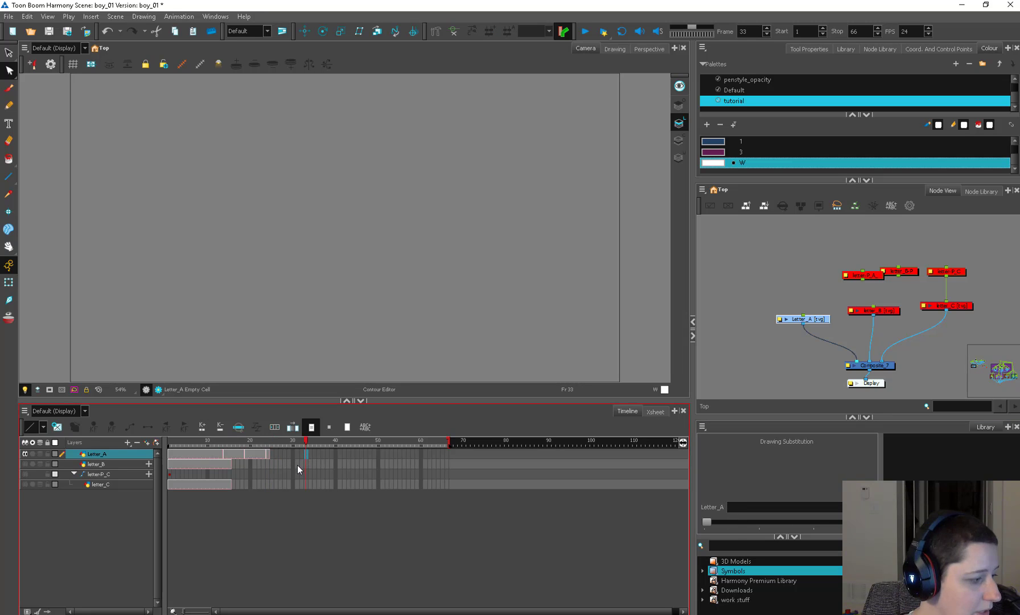
{"action": "left_click", "coordinate": [266, 444]}
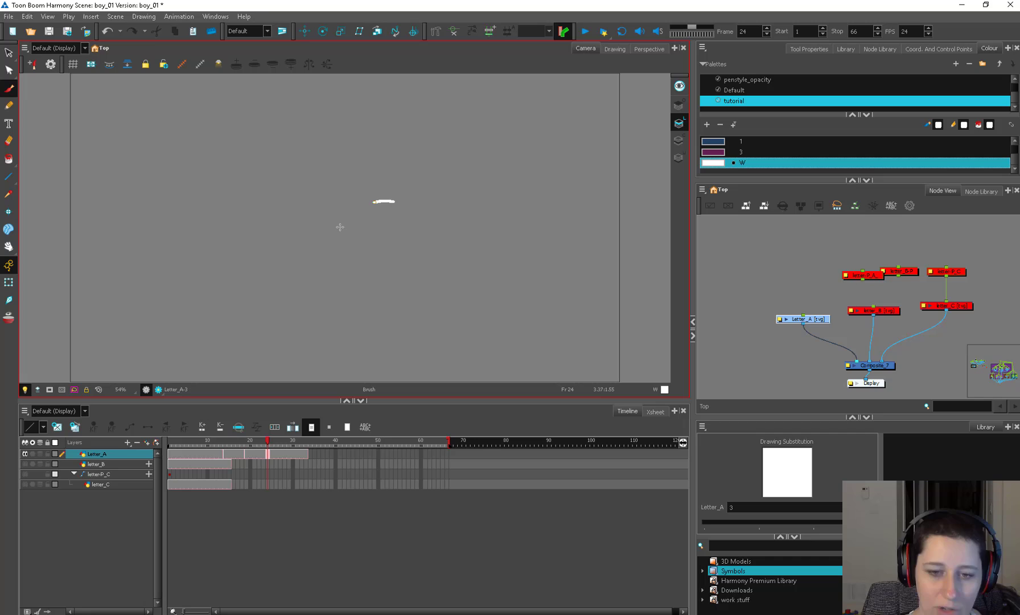
Add another new drawing at frame 26 holding a white spiral stroke.
{"action": "left_click", "coordinate": [272, 440]}
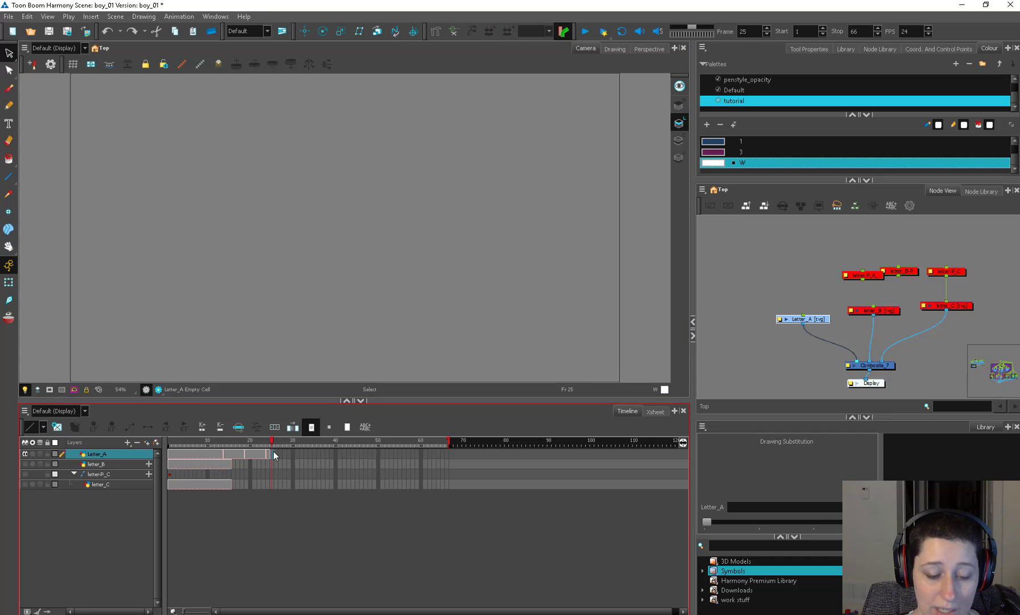
{"action": "left_click", "coordinate": [344, 441]}
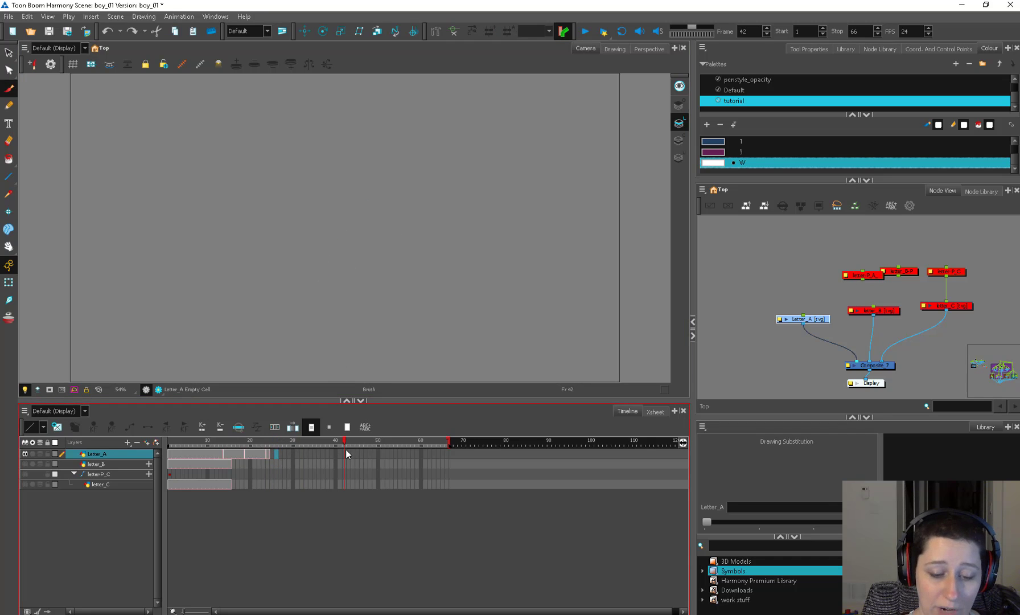
{"action": "left_click", "coordinate": [275, 440]}
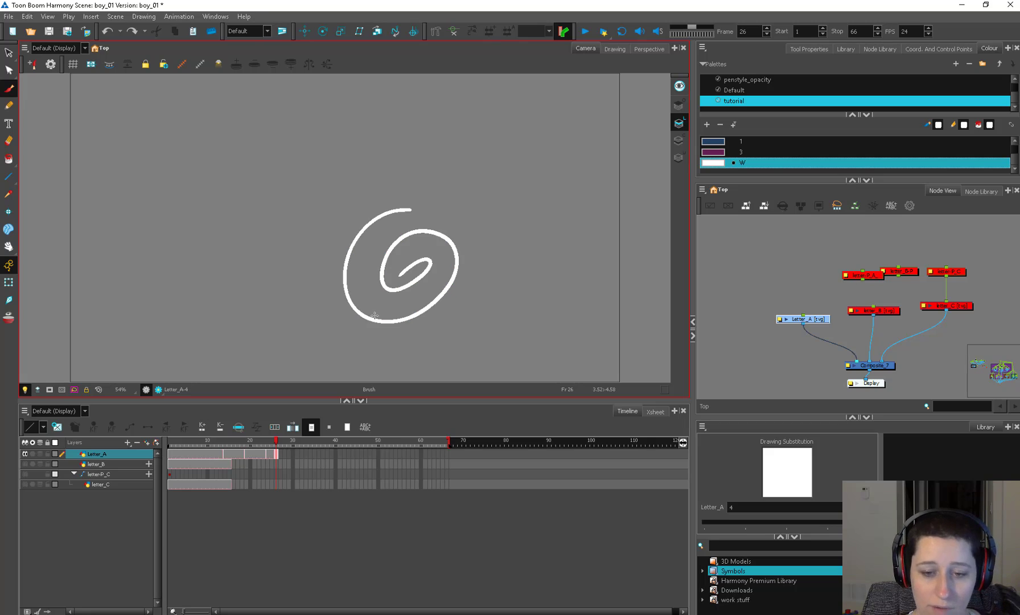
{"action": "mouse_move", "coordinate": [480, 265]}
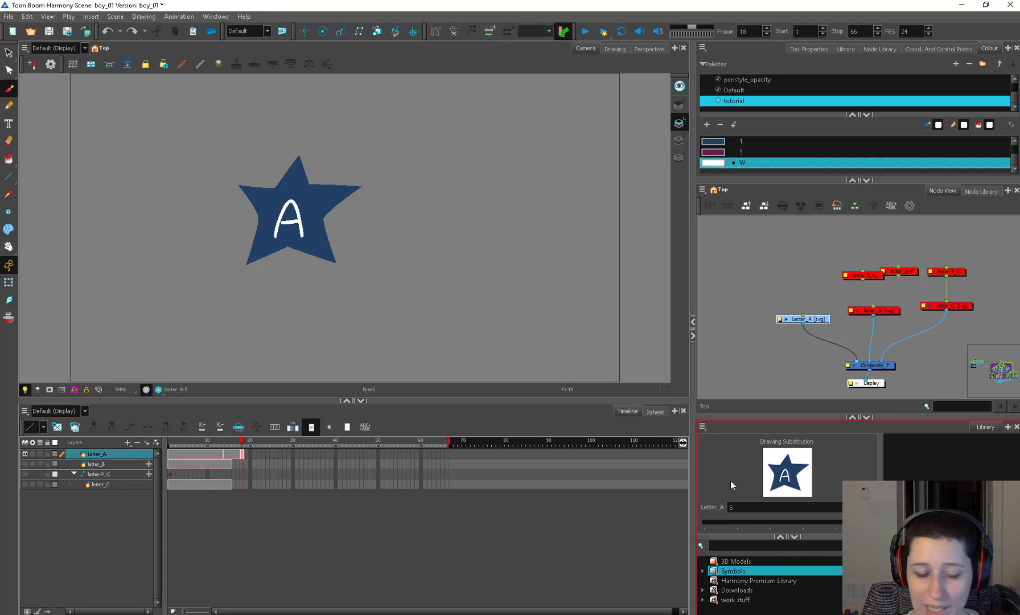
Stretch the duplicated star's points outward with the Contour Editor on drawing 5 at frame 18.
{"action": "left_click", "coordinate": [453, 441]}
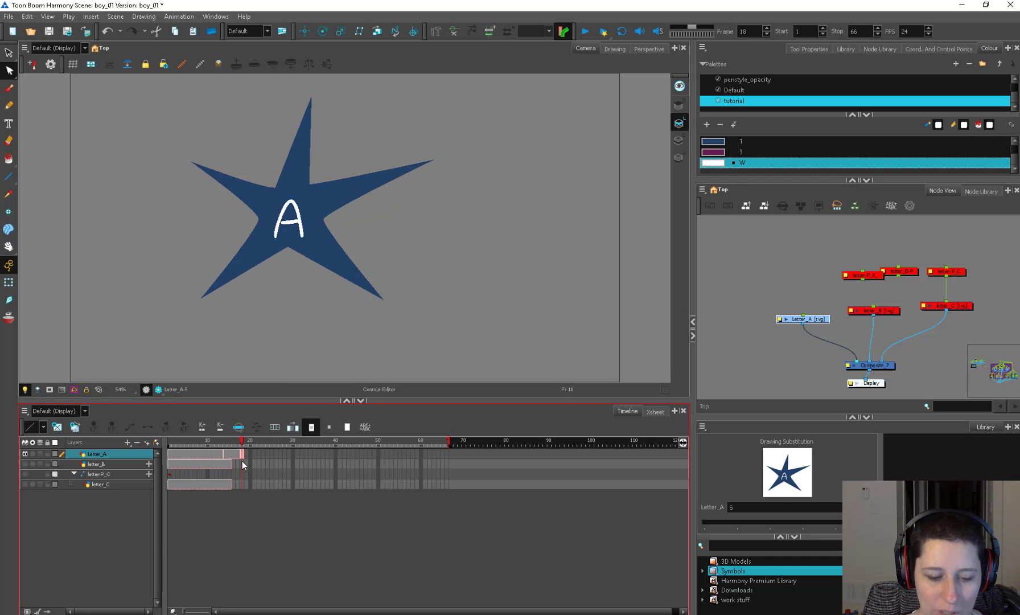
Draw circle drawings with the Brush at frame 20 and onward, ending with the playhead at frame 30.
{"action": "left_click", "coordinate": [251, 441]}
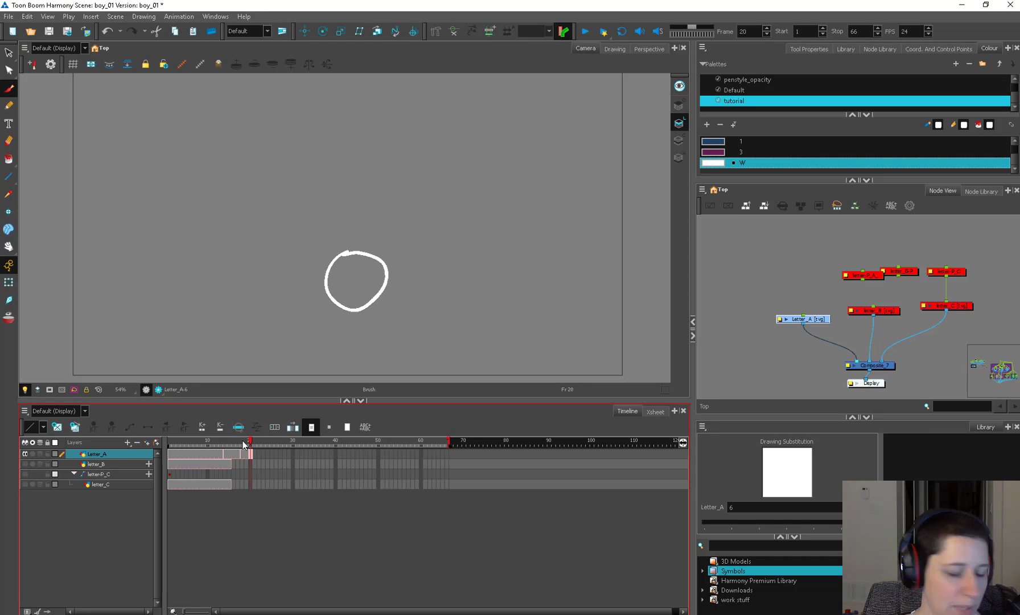
{"action": "left_click", "coordinate": [249, 439]}
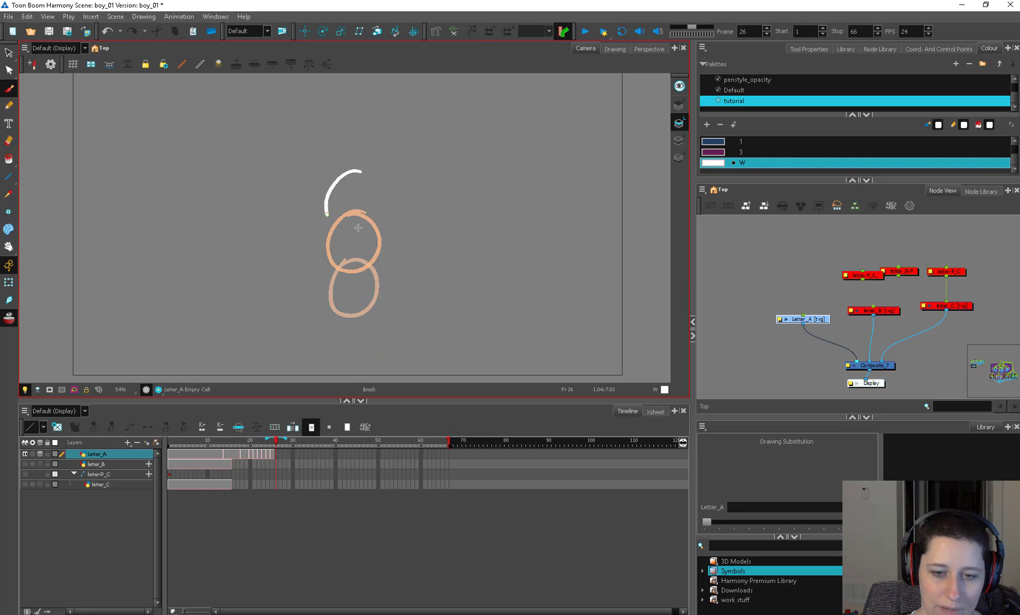
{"action": "left_click", "coordinate": [268, 448]}
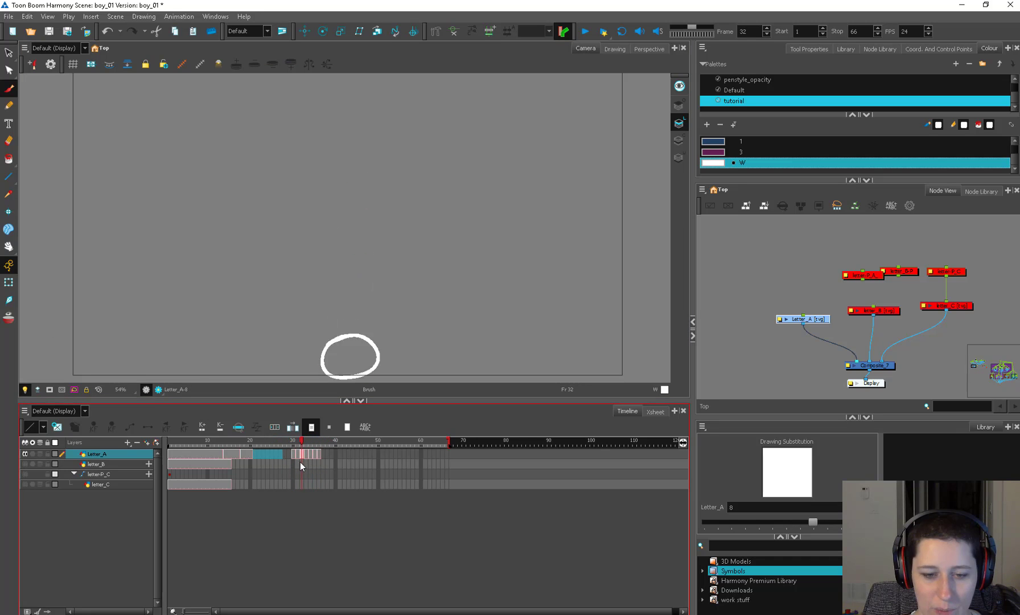
{"action": "left_click", "coordinate": [295, 440]}
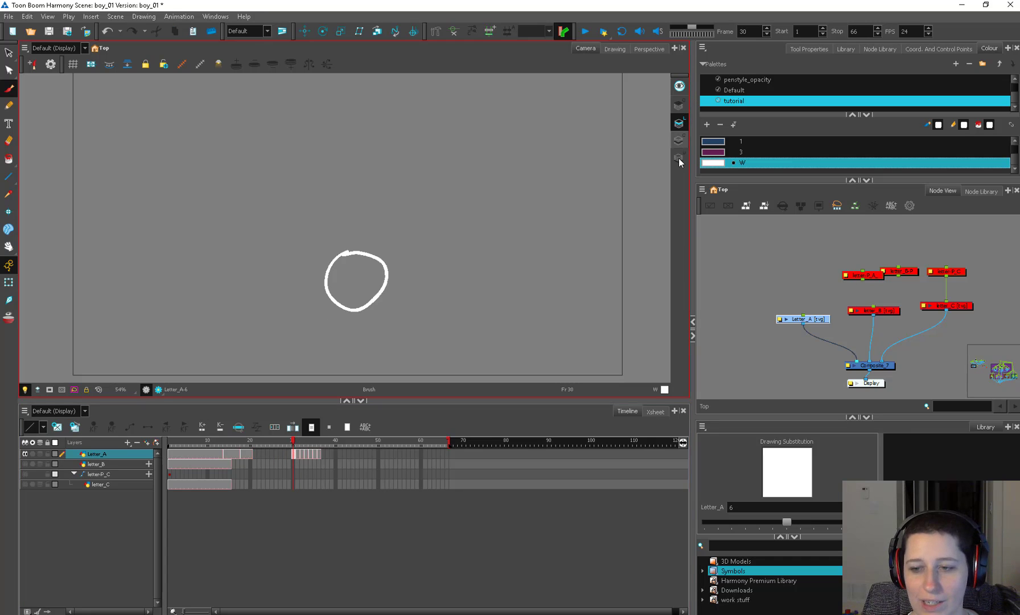
{"action": "mouse_move", "coordinate": [681, 127]}
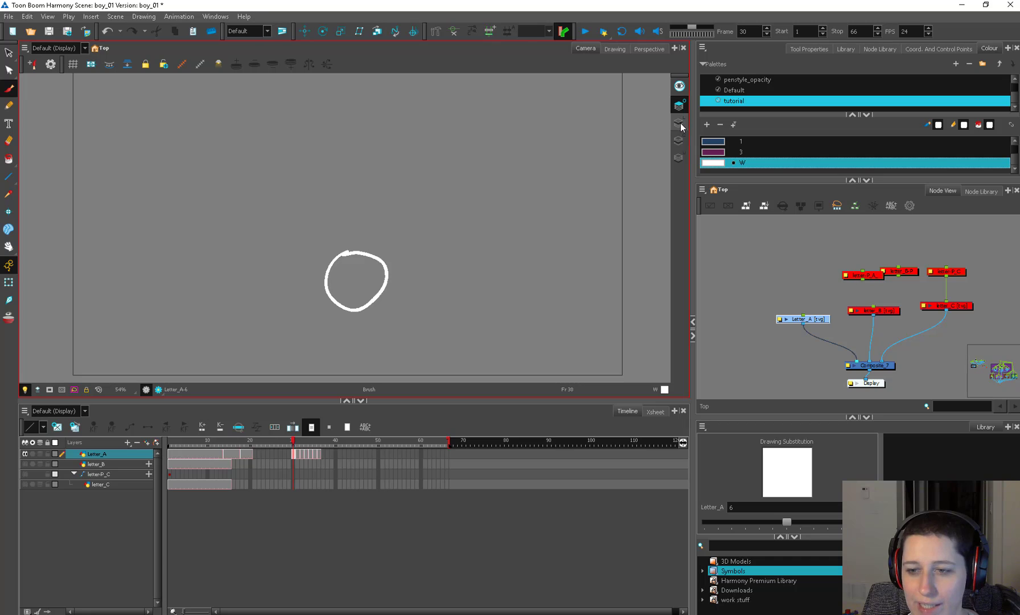
{"action": "mouse_move", "coordinate": [678, 158]}
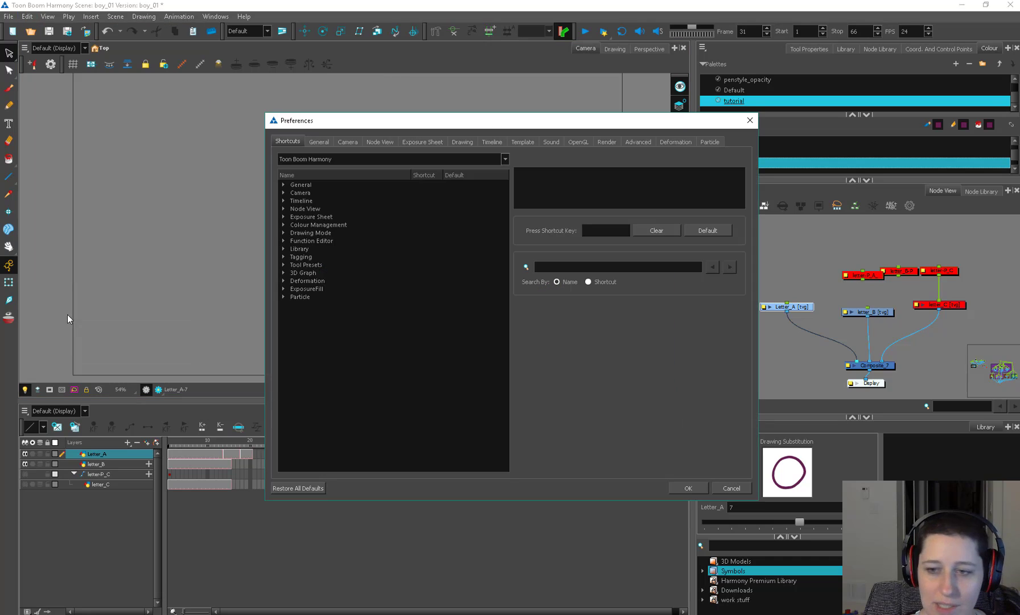
Show the Advanced page of the Preferences window.
{"action": "left_click", "coordinate": [636, 143]}
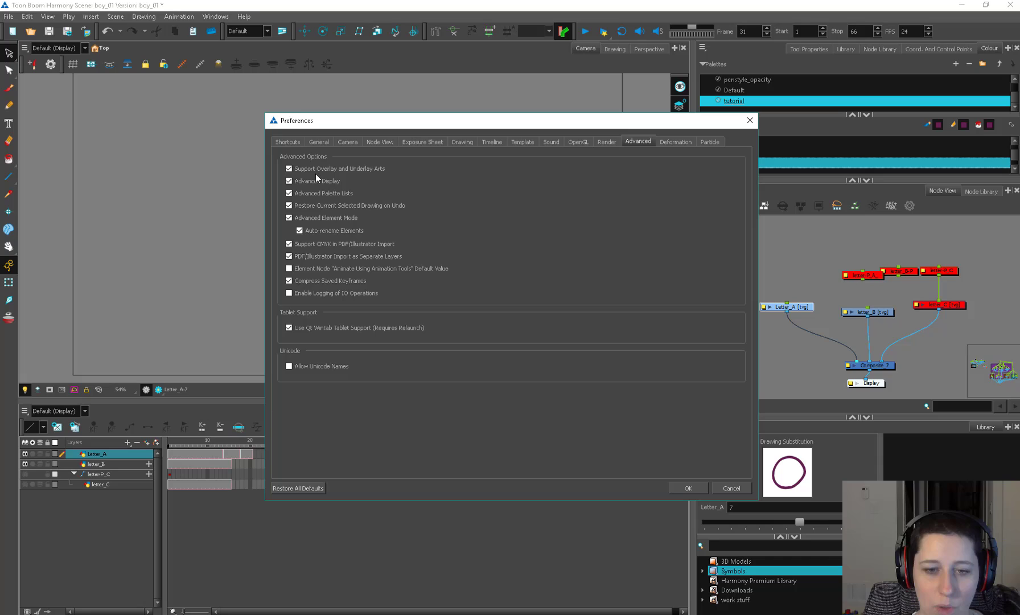
{"action": "mouse_move", "coordinate": [684, 128]}
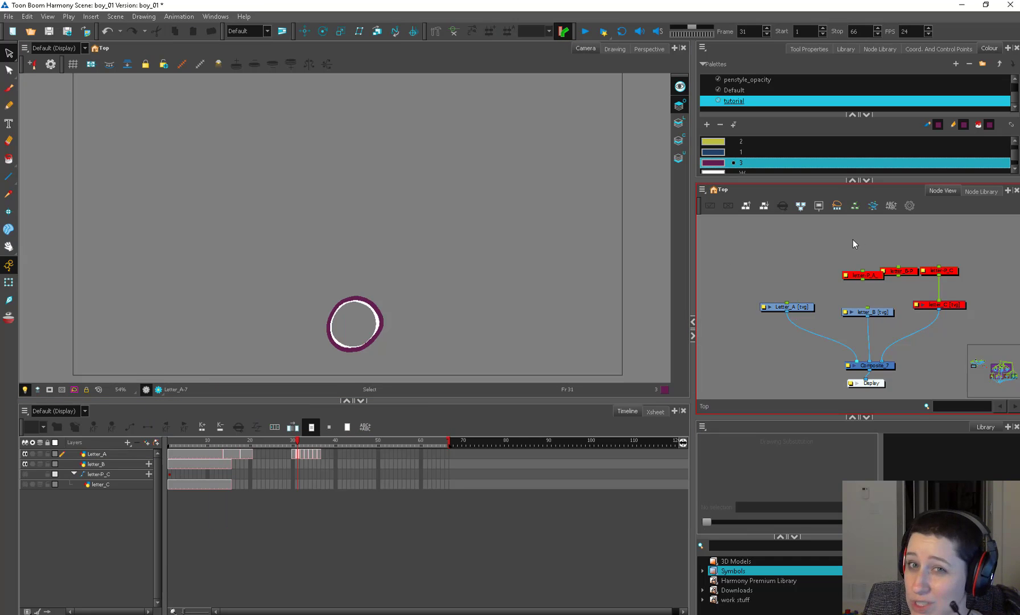
{"action": "mouse_move", "coordinate": [779, 257]}
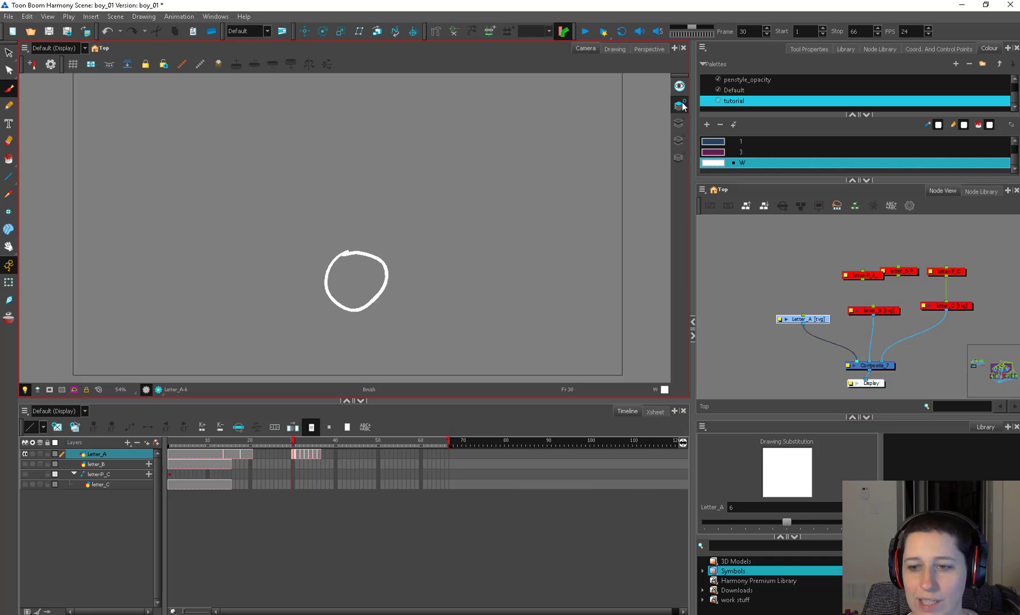
{"action": "mouse_move", "coordinate": [679, 107]}
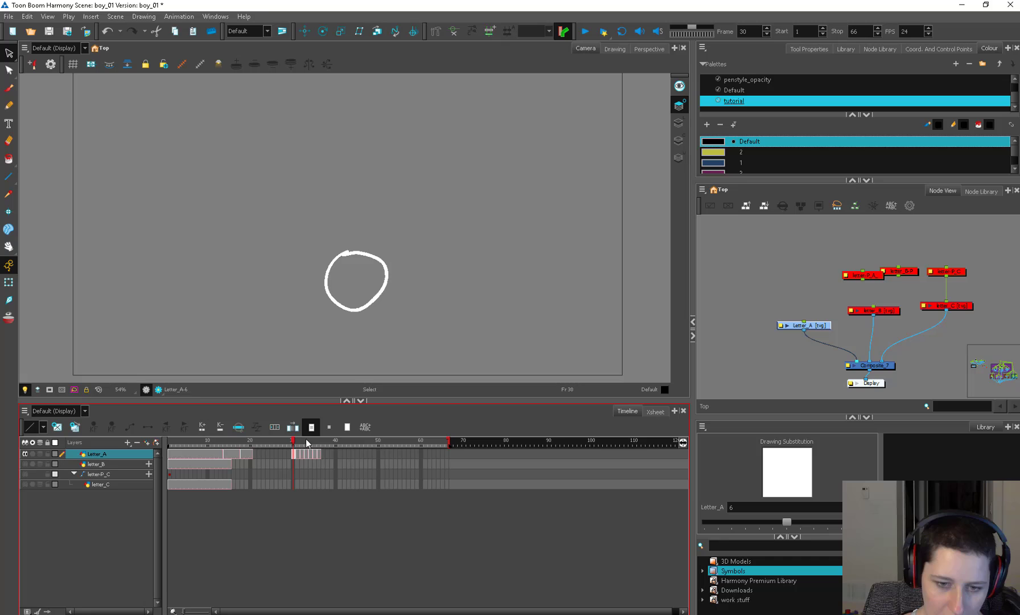
{"action": "mouse_move", "coordinate": [416, 271]}
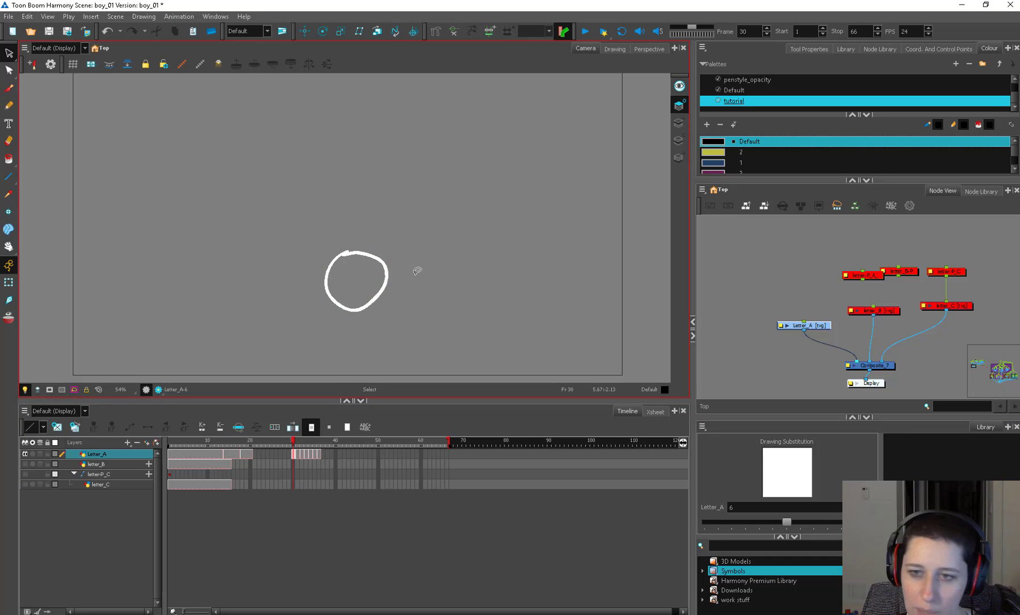
{"action": "left_click", "coordinate": [613, 49]}
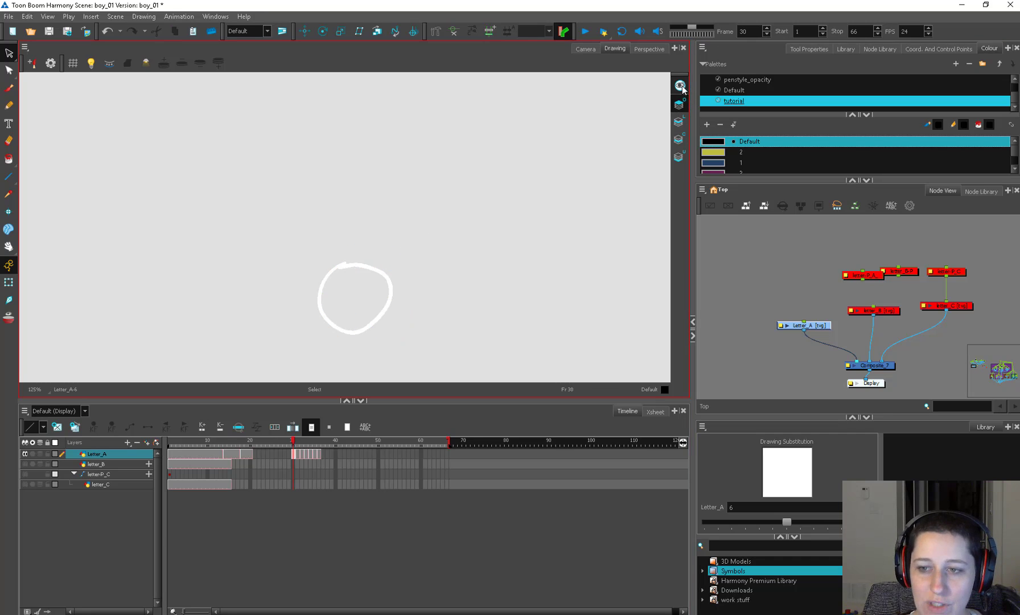
{"action": "left_click", "coordinate": [678, 86]}
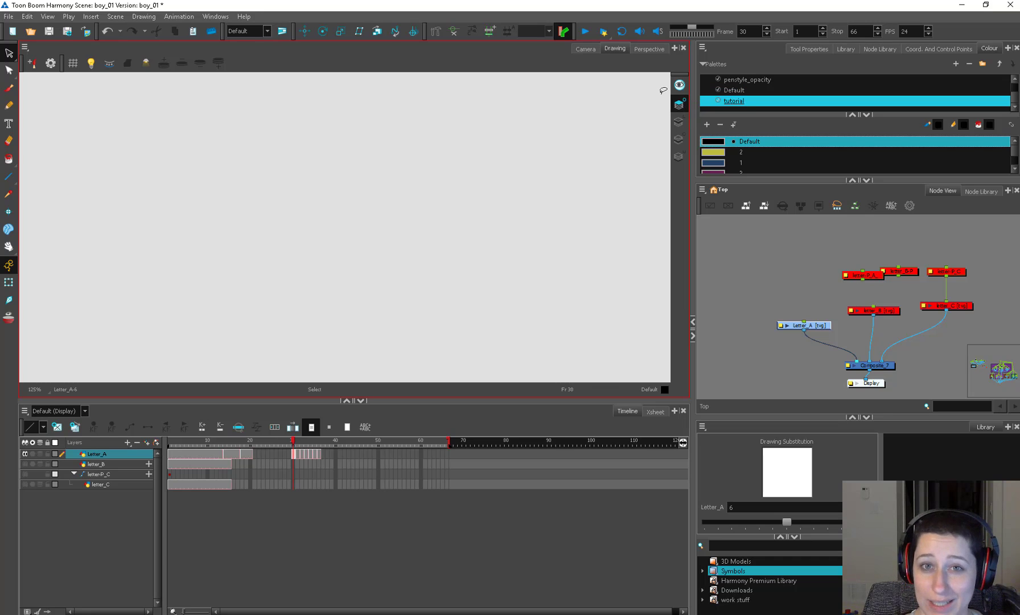
{"action": "mouse_move", "coordinate": [460, 244]}
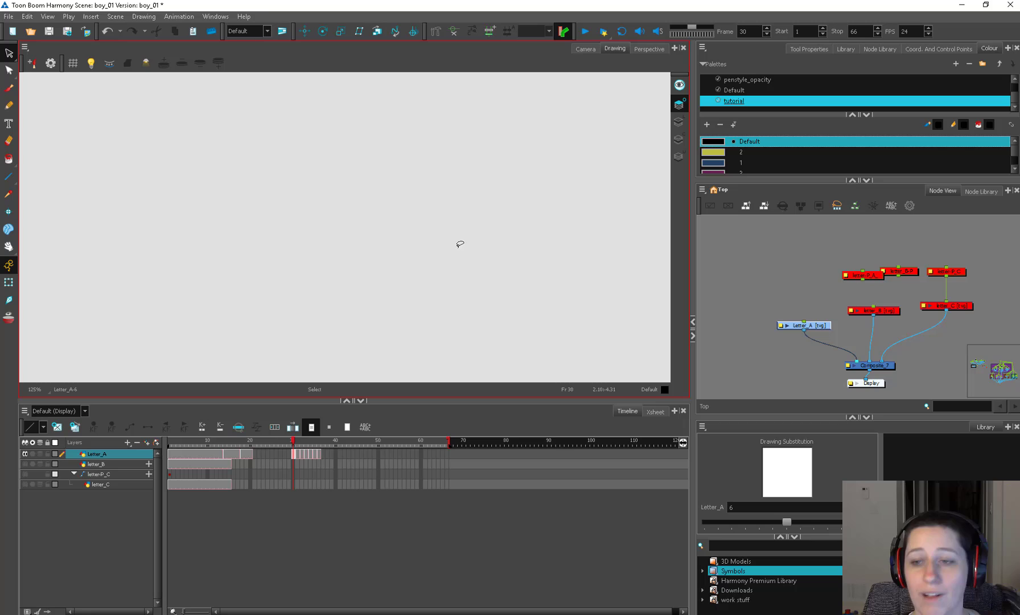
{"action": "mouse_move", "coordinate": [549, 227]}
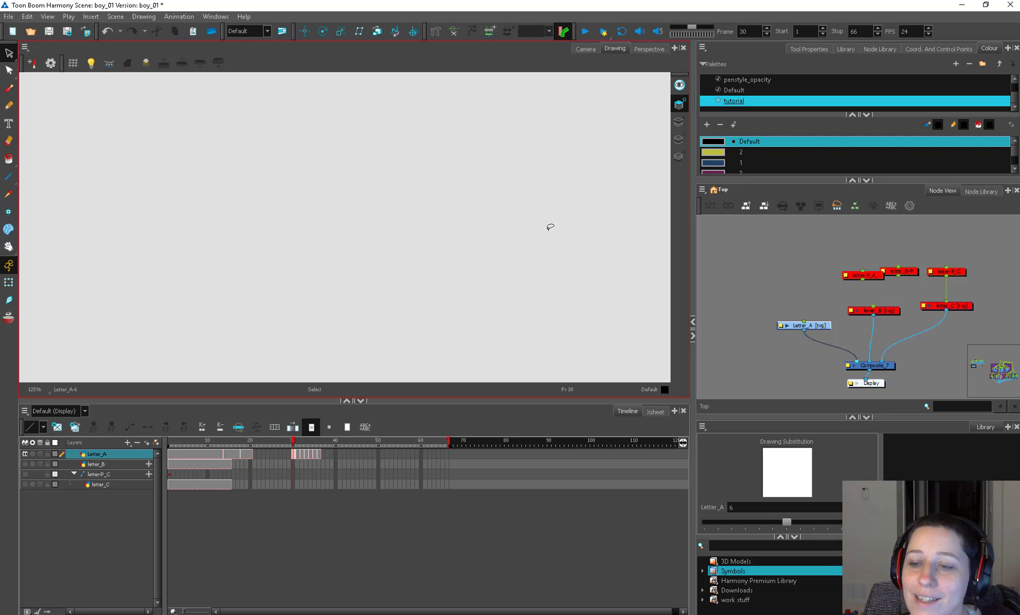
{"action": "left_click", "coordinate": [9, 105]}
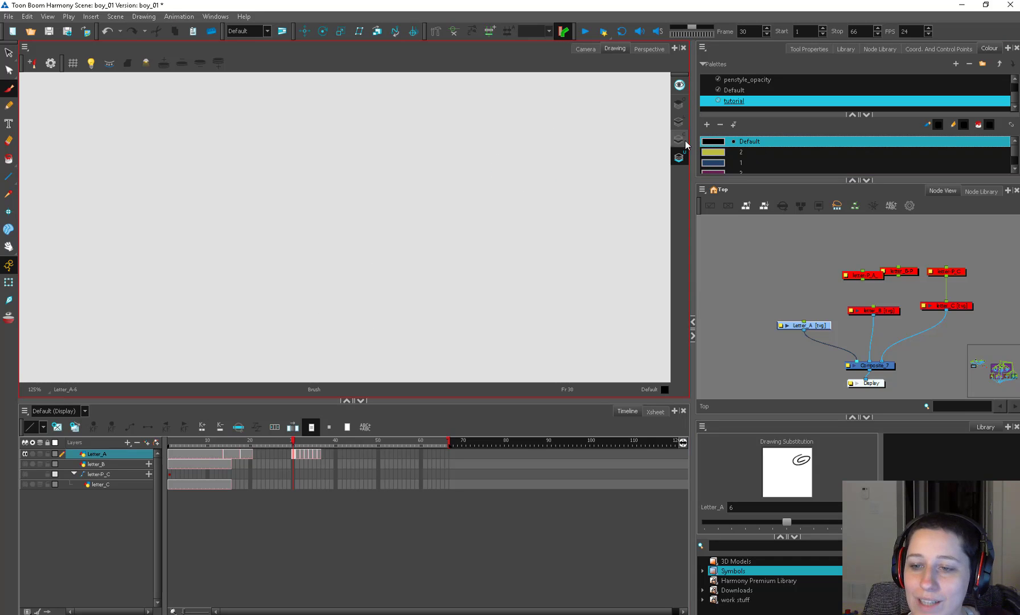
{"action": "left_click", "coordinate": [584, 49]}
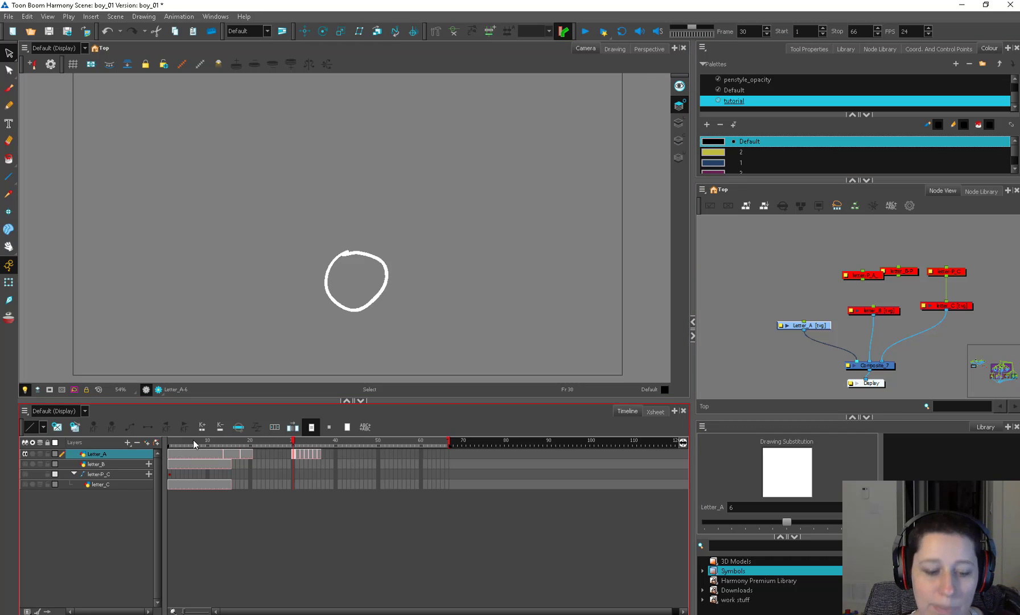
{"action": "left_click", "coordinate": [199, 440]}
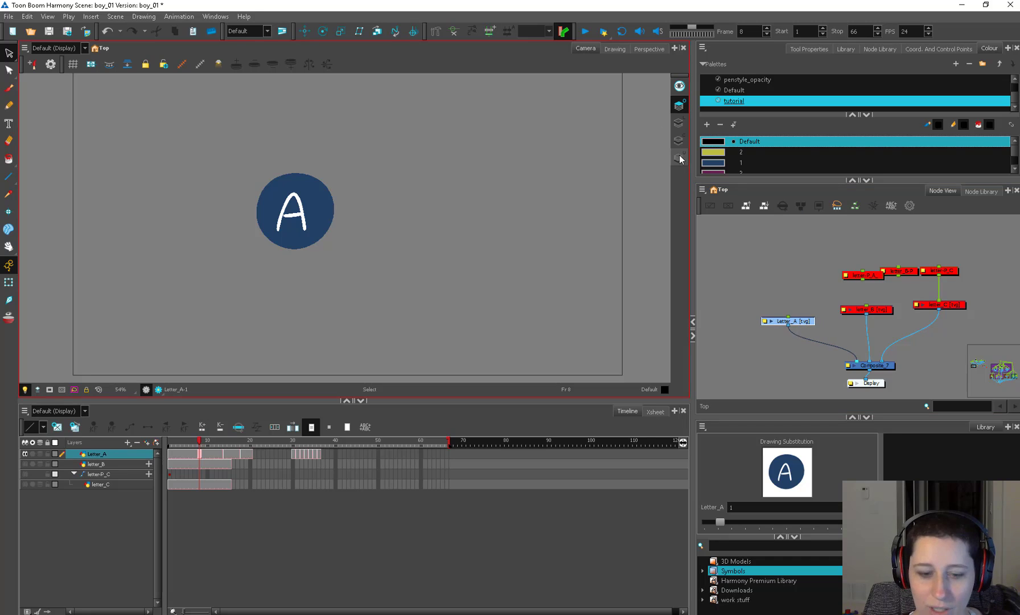
{"action": "left_click", "coordinate": [98, 464]}
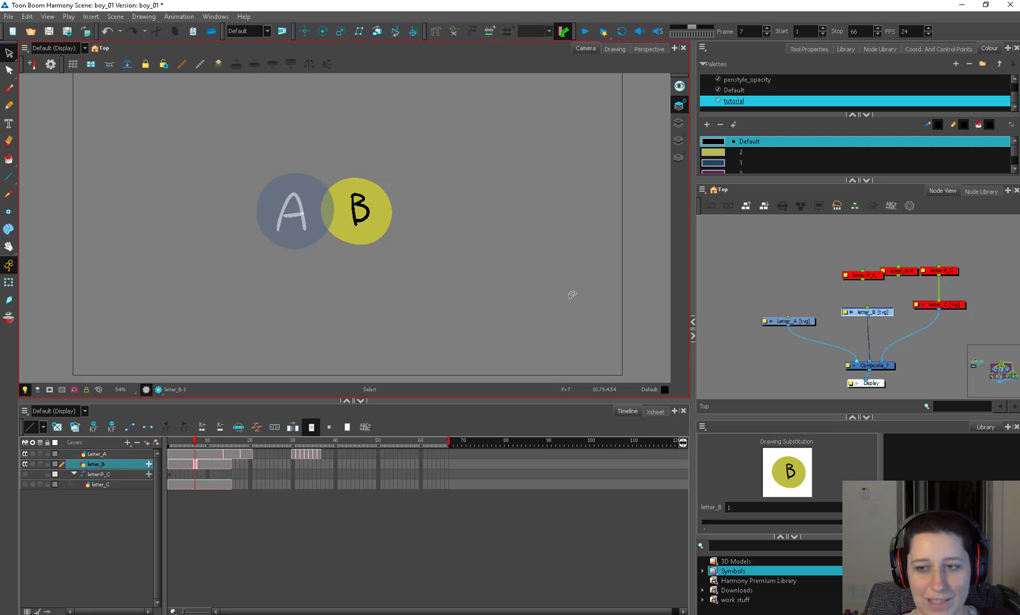
{"action": "left_click", "coordinate": [98, 453]}
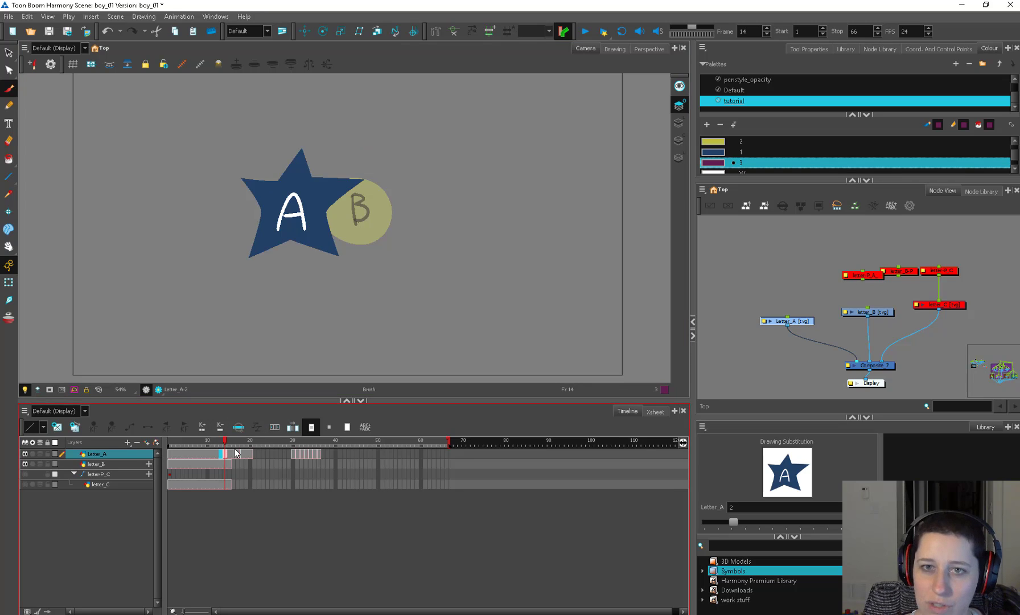
{"action": "mouse_move", "coordinate": [226, 457]}
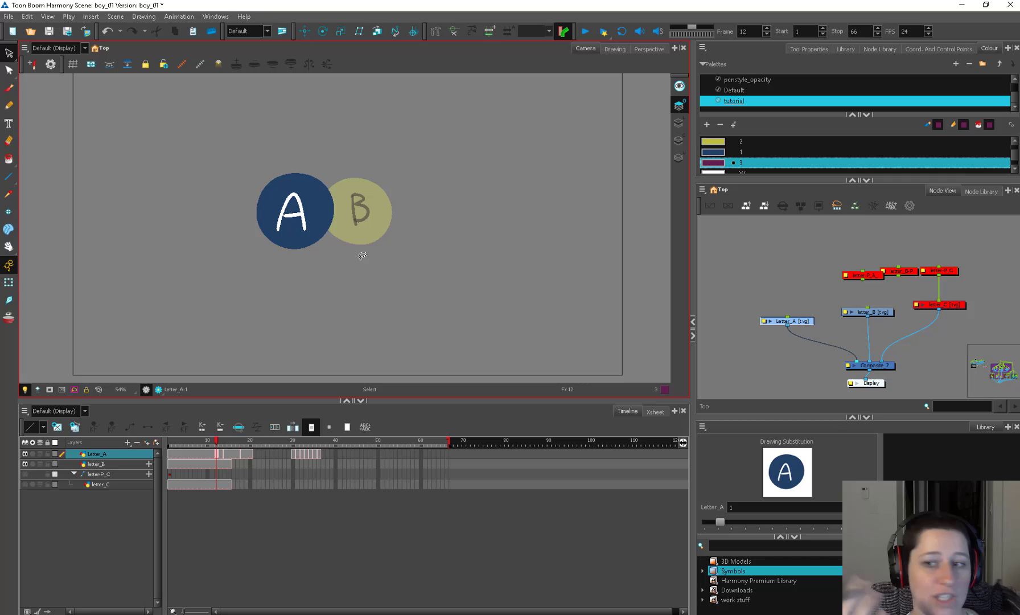
{"action": "mouse_move", "coordinate": [679, 139]}
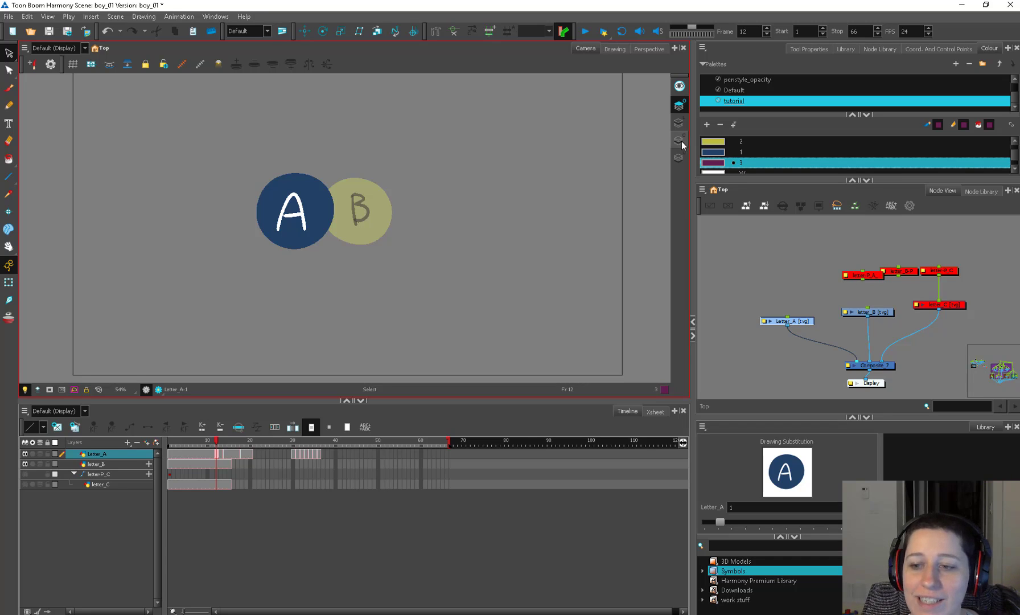
{"action": "mouse_move", "coordinate": [679, 154]}
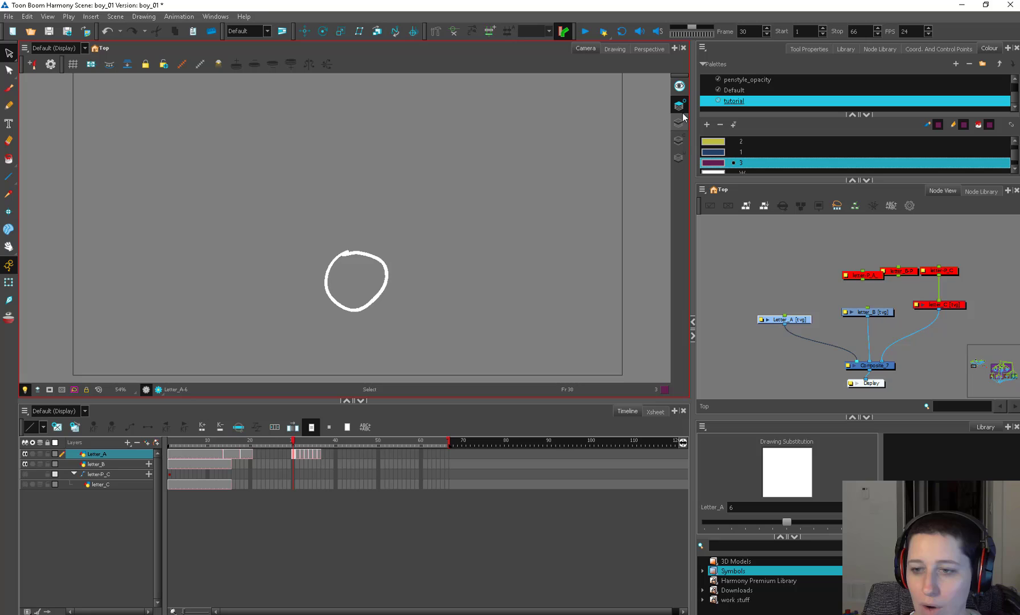
{"action": "mouse_move", "coordinate": [398, 270]}
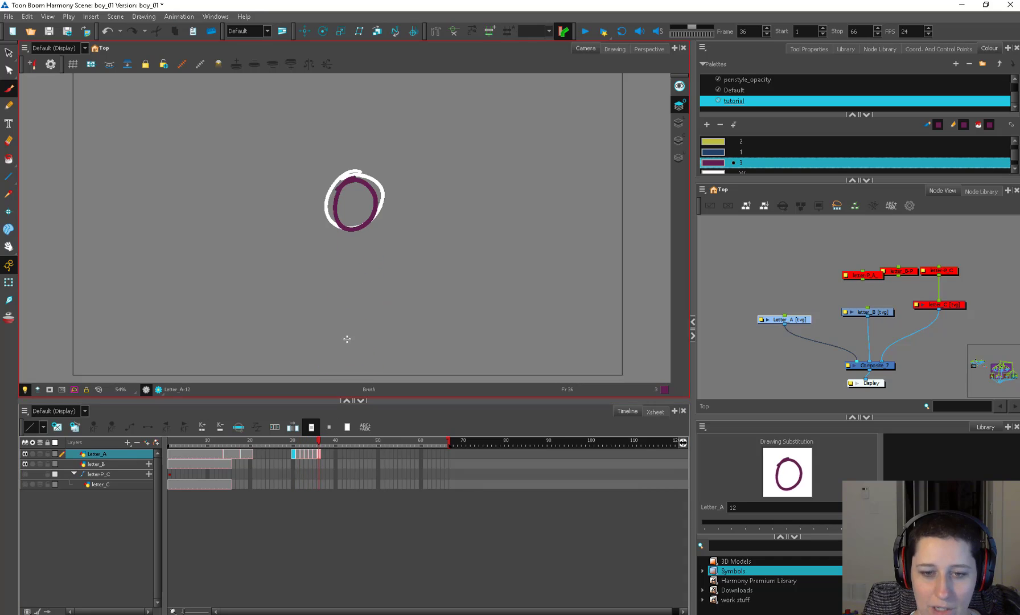
{"action": "mouse_move", "coordinate": [342, 312]}
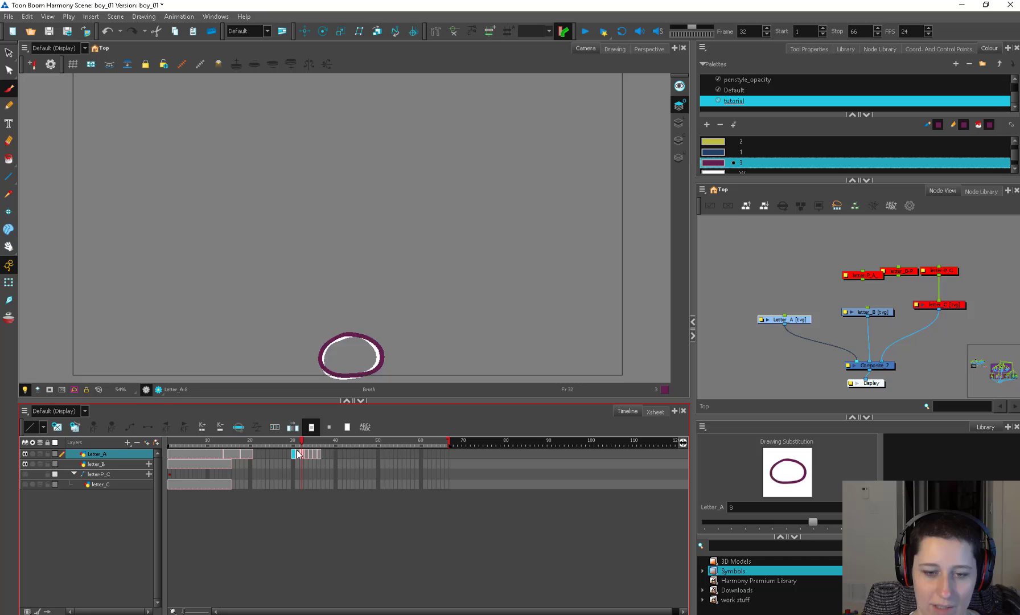
Return to frame 30 on Letter_A to paint a purple circle over the white one.
{"action": "left_click", "coordinate": [310, 439]}
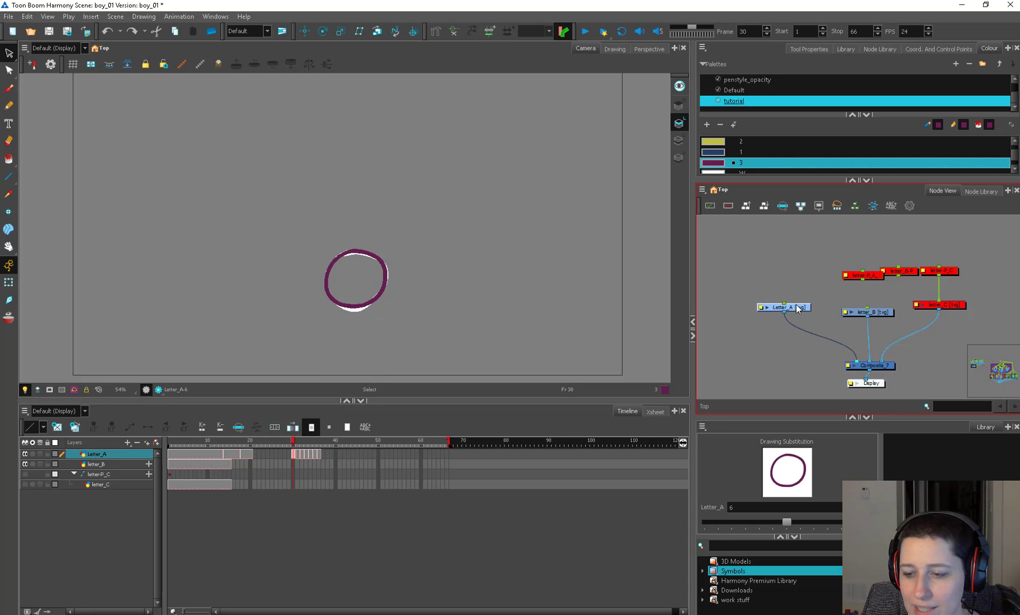
{"action": "double_click", "coordinate": [783, 308]}
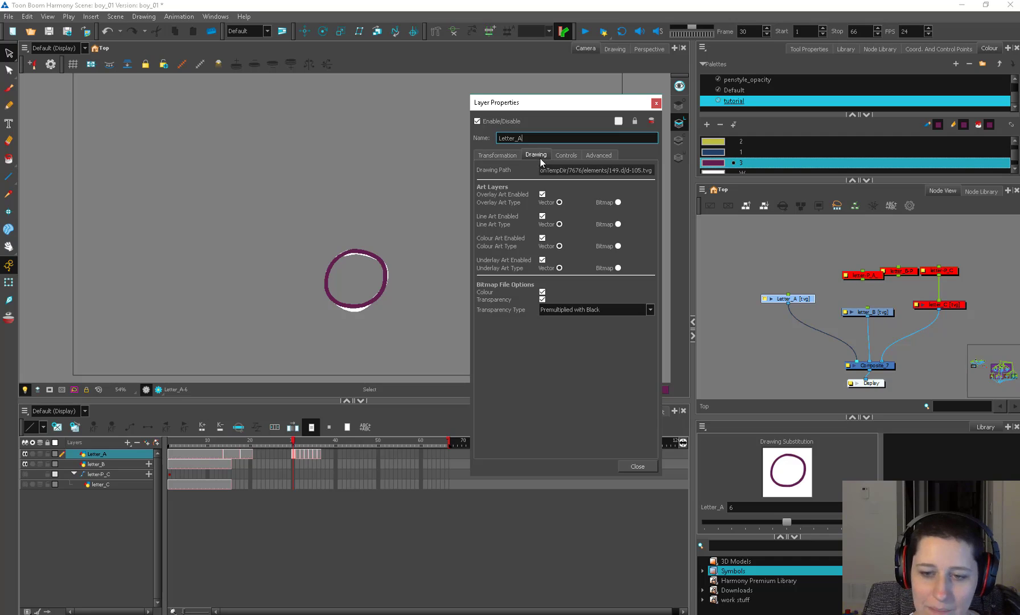
{"action": "mouse_move", "coordinate": [494, 193]}
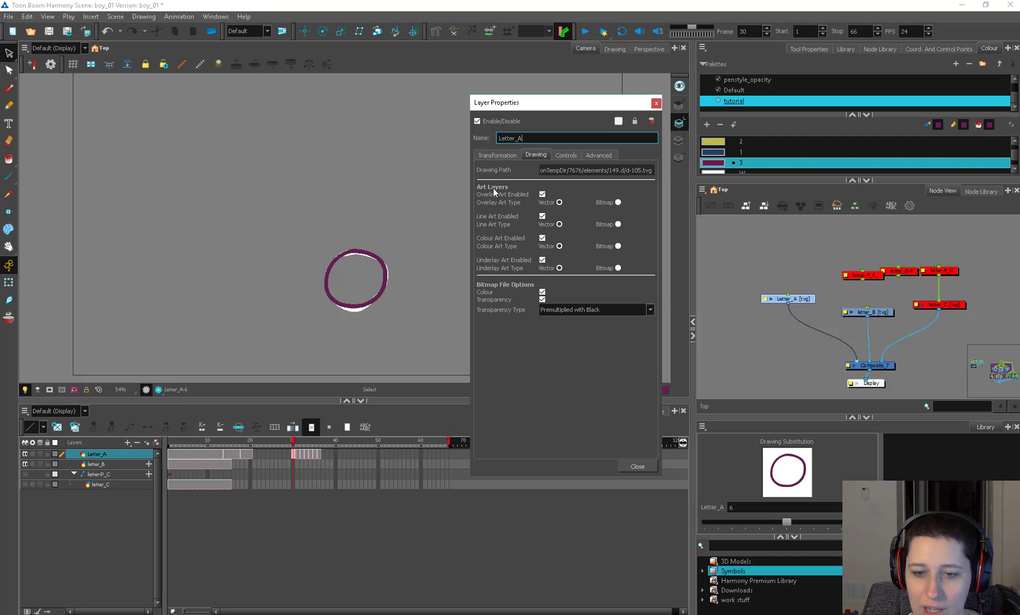
{"action": "mouse_move", "coordinate": [514, 234]}
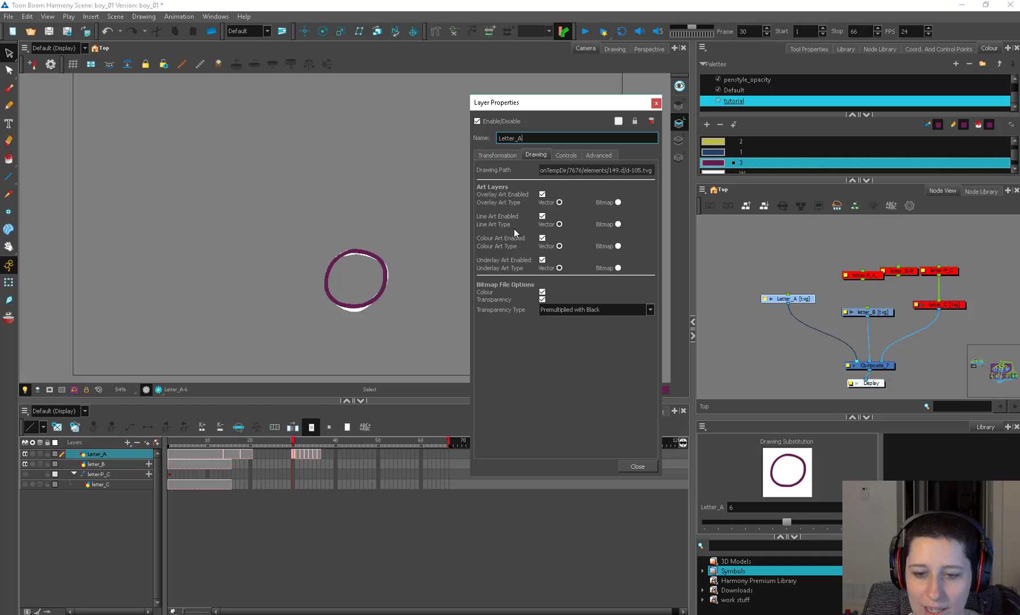
{"action": "mouse_move", "coordinate": [698, 85]}
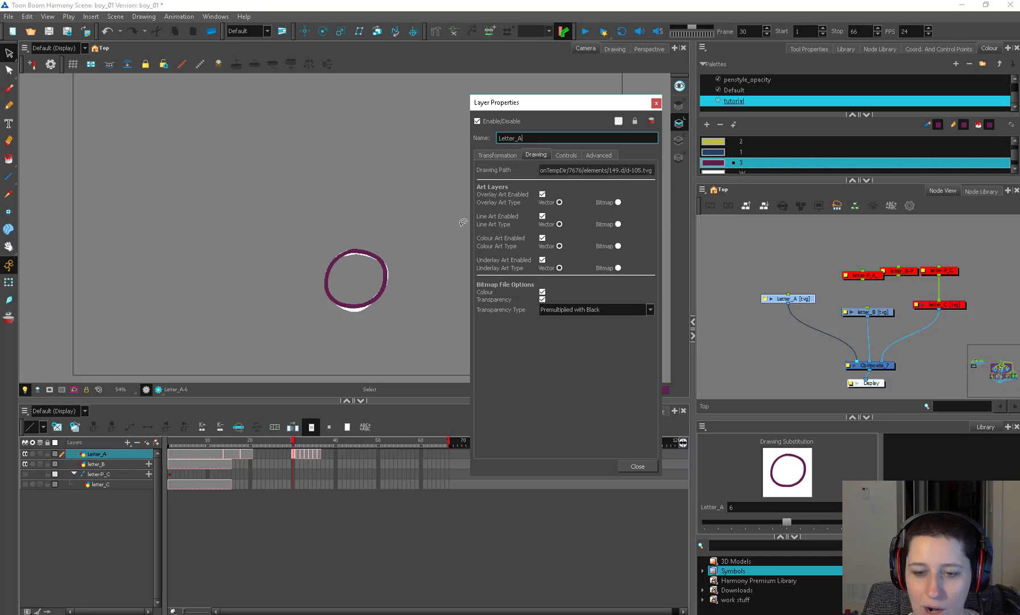
{"action": "left_click", "coordinate": [542, 216]}
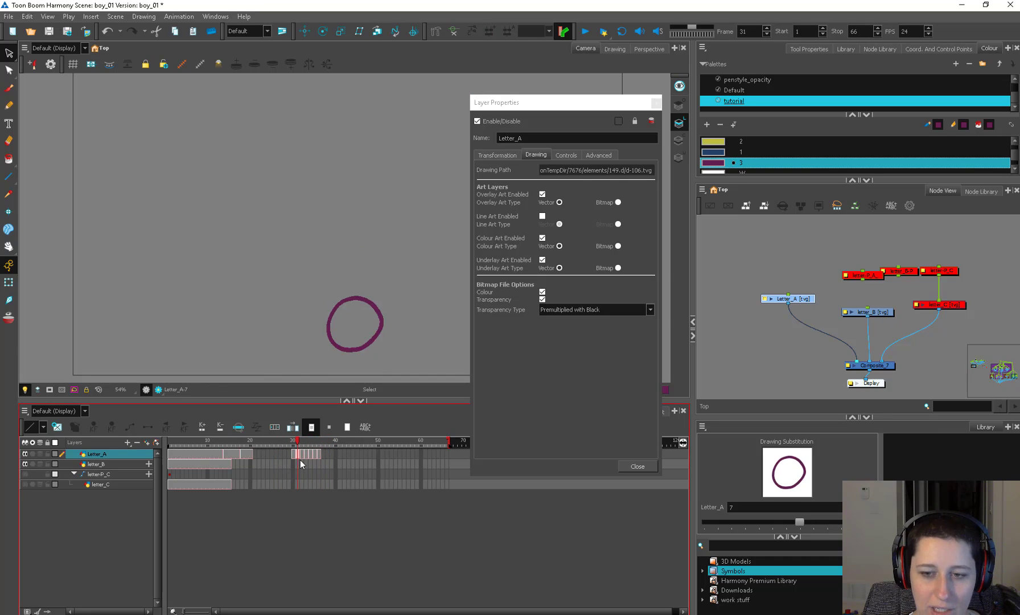
{"action": "left_click", "coordinate": [306, 443]}
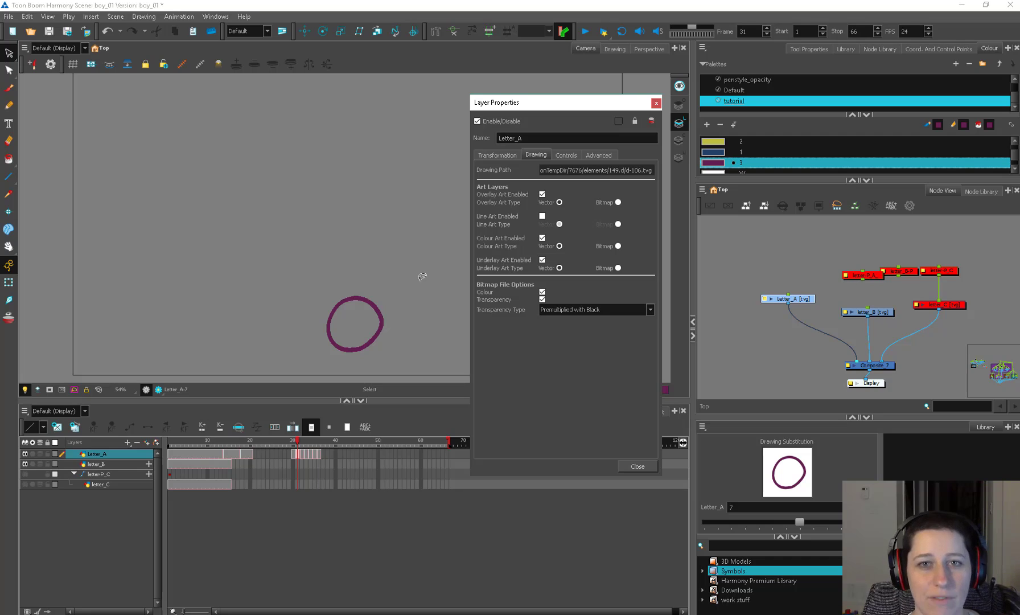
{"action": "mouse_move", "coordinate": [804, 307]}
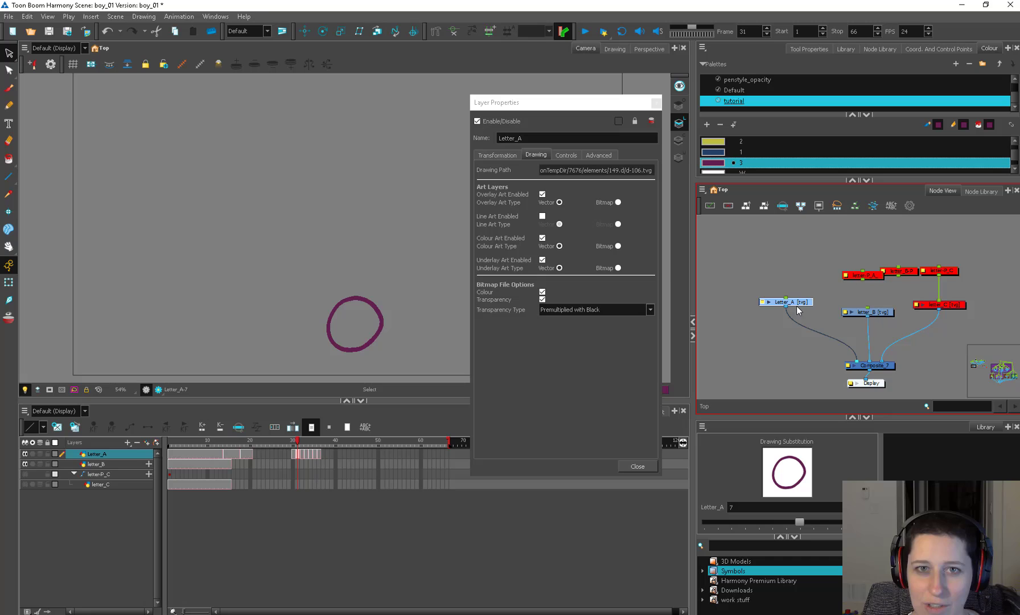
{"action": "left_click", "coordinate": [637, 466]}
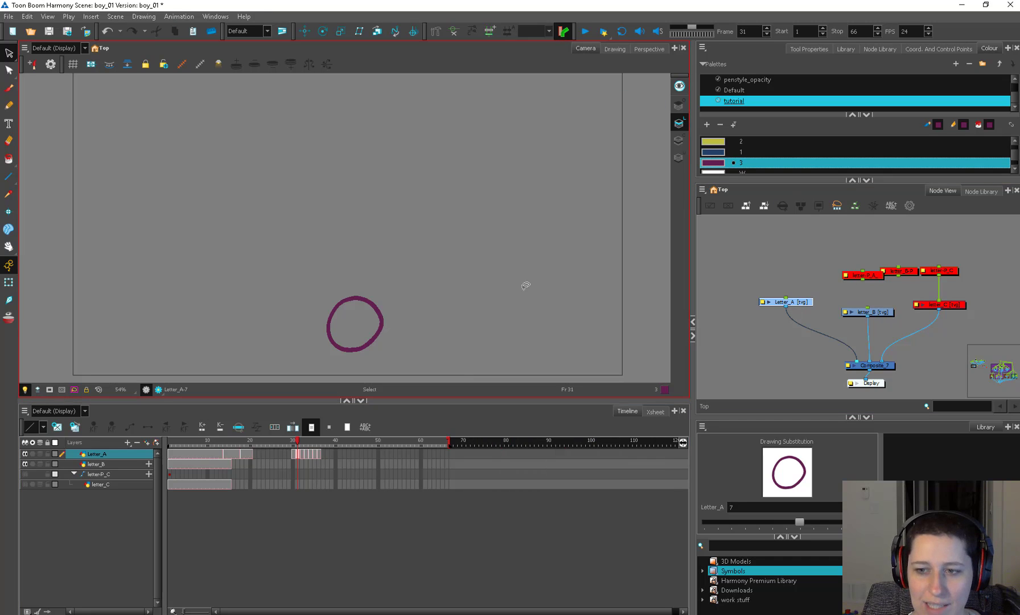
{"action": "left_click", "coordinate": [612, 49]}
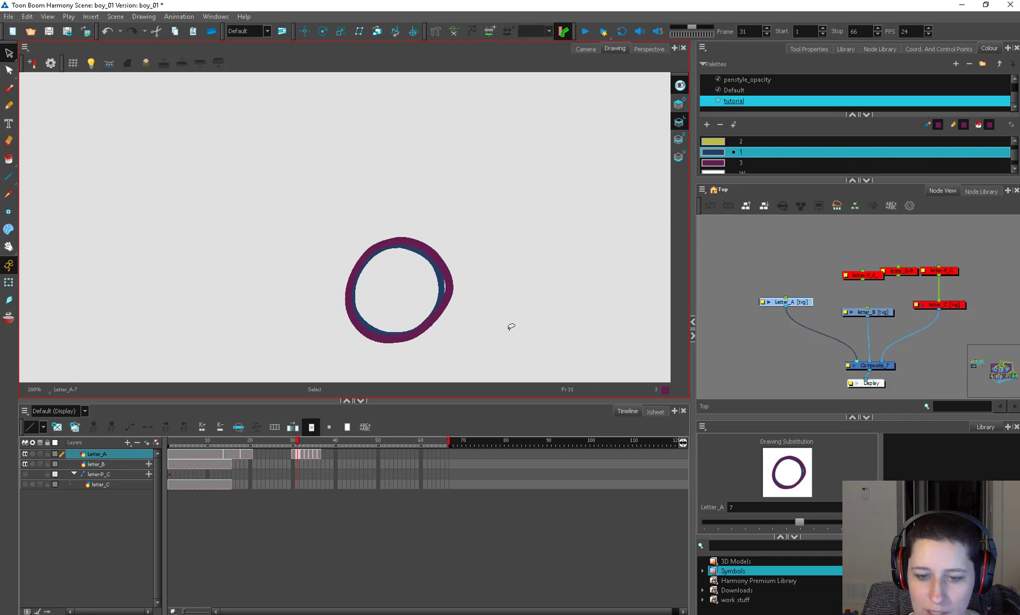
{"action": "left_click", "coordinate": [399, 289]}
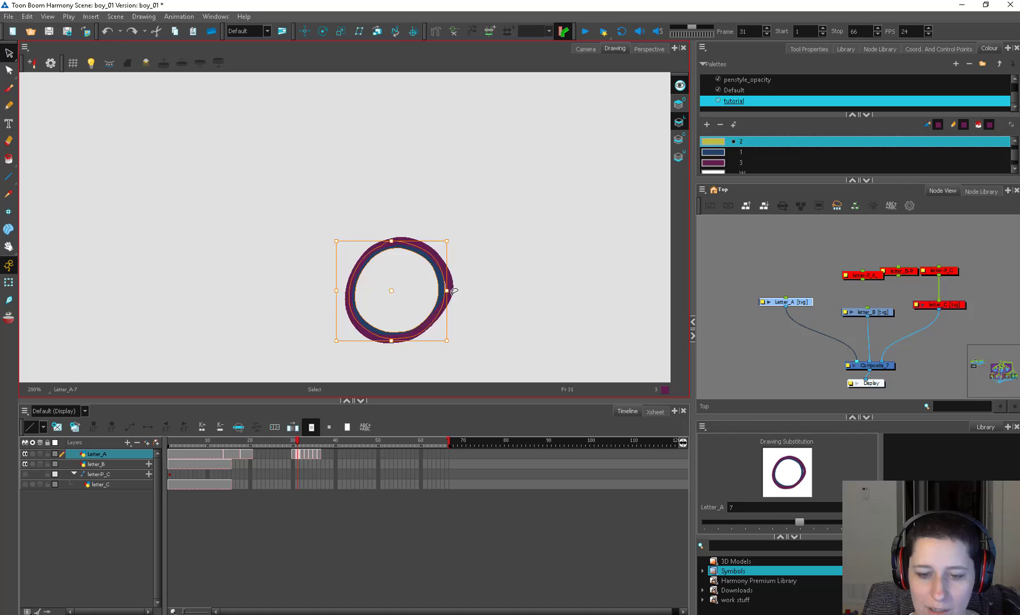
{"action": "left_click", "coordinate": [584, 49]}
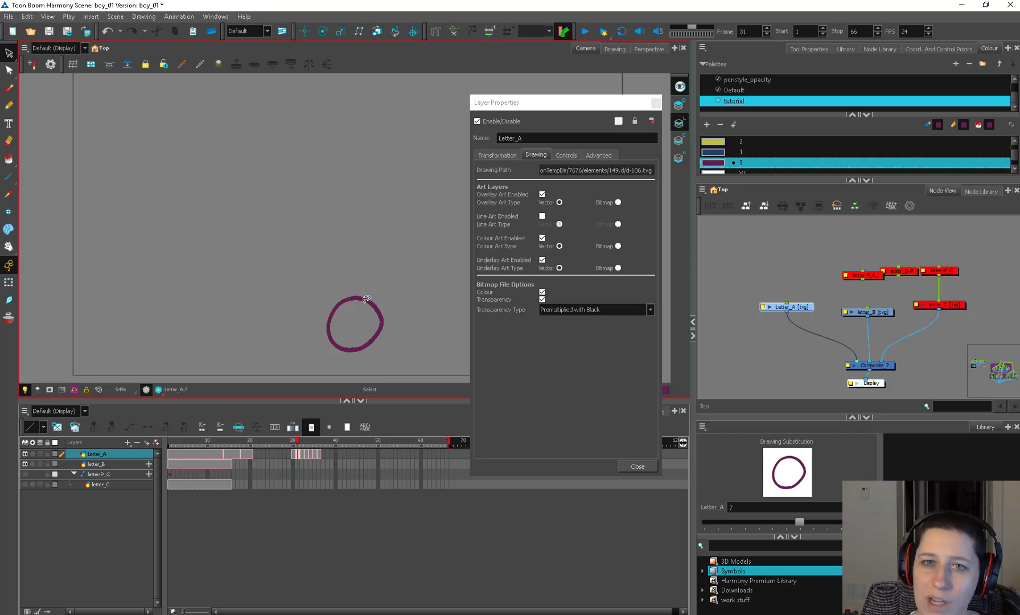
Enable Animate Using Animation Tools for Letter_A in Layer Properties and show its transformation settings.
{"action": "left_click", "coordinate": [542, 216]}
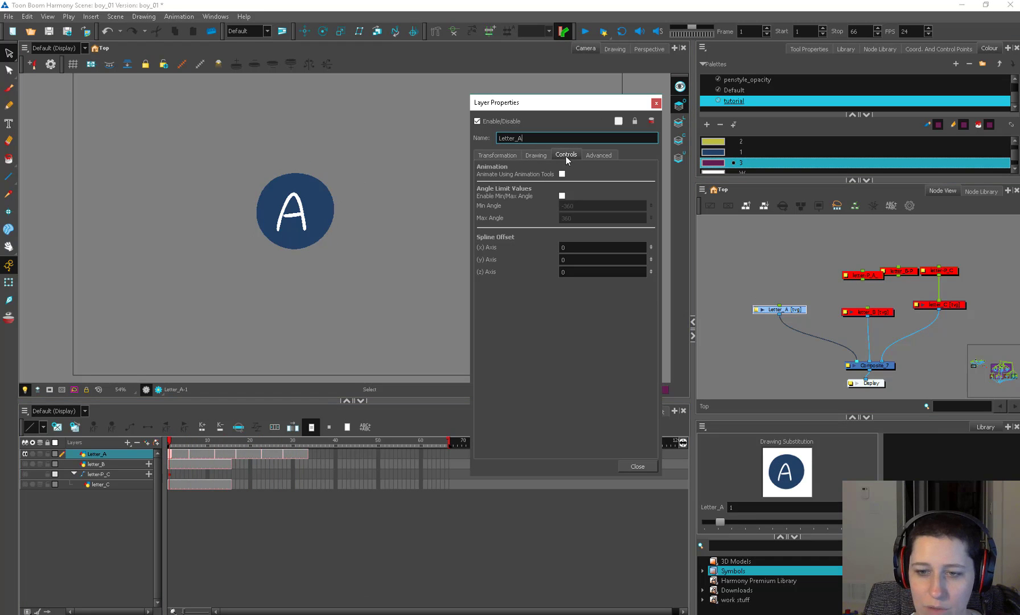
{"action": "mouse_move", "coordinate": [552, 171]}
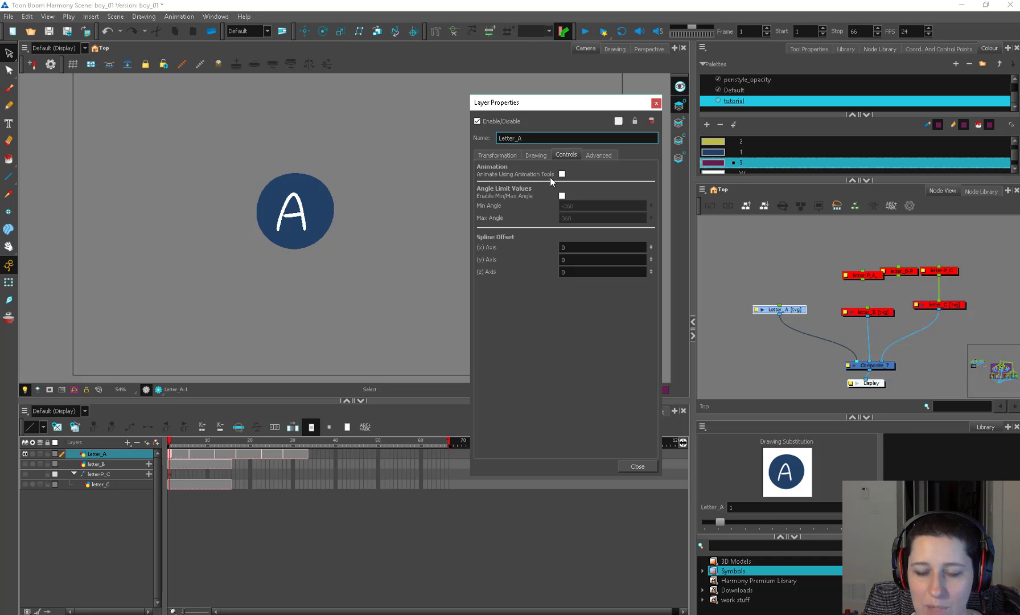
{"action": "left_click", "coordinate": [561, 174]}
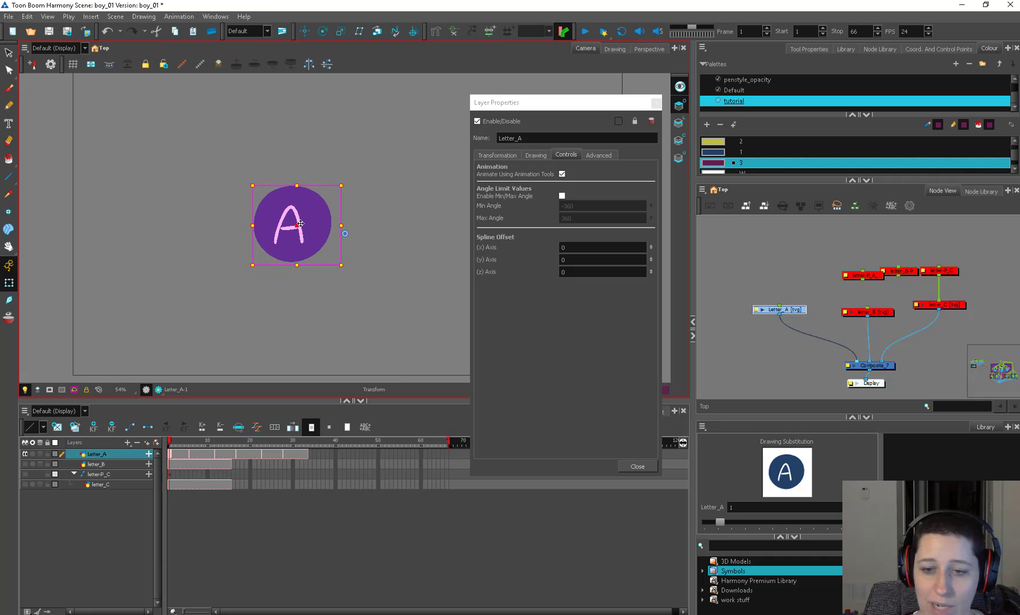
{"action": "left_click", "coordinate": [496, 155]}
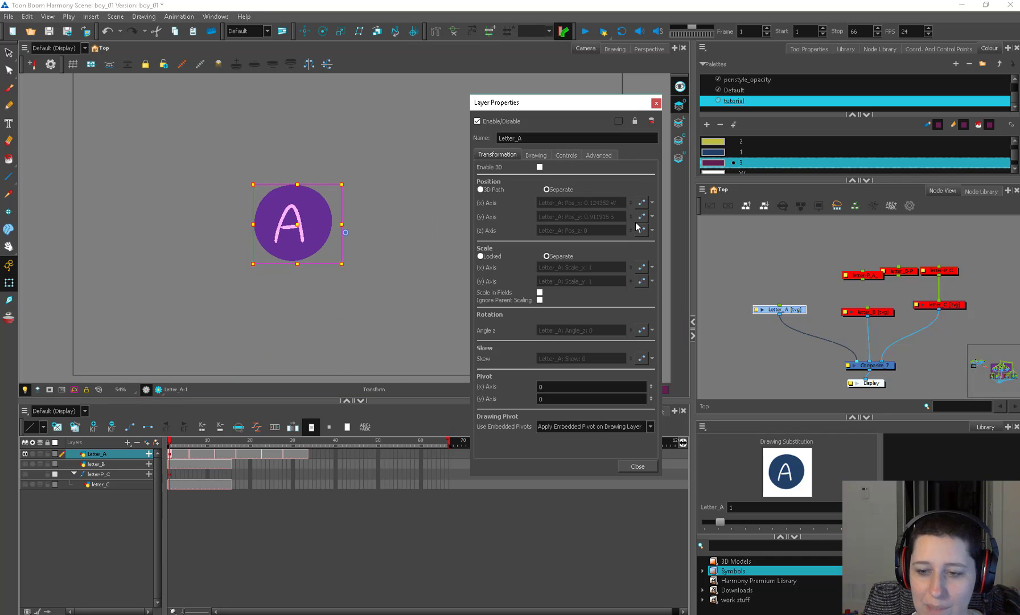
{"action": "mouse_move", "coordinate": [603, 325]}
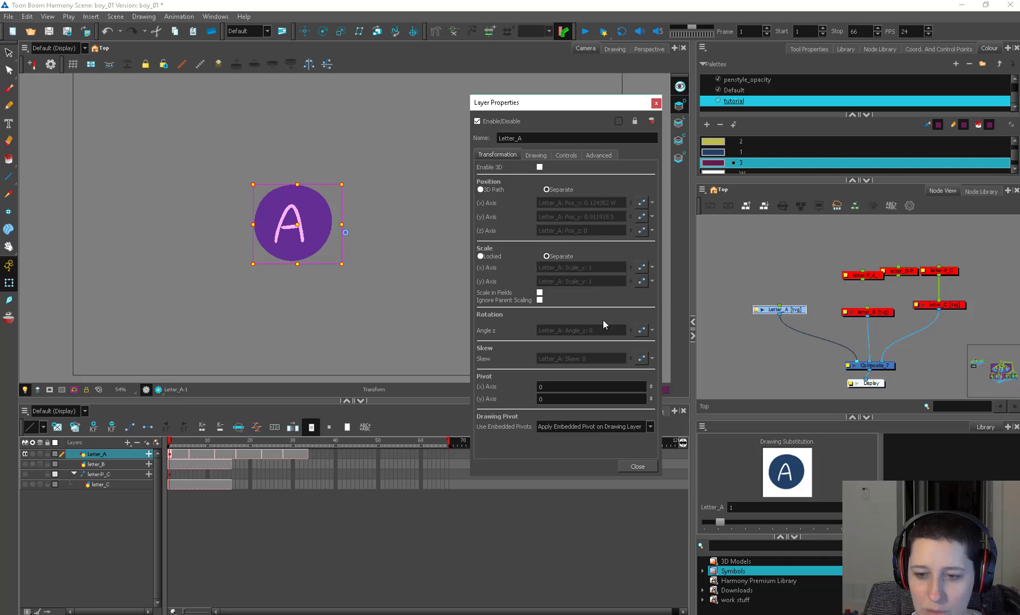
{"action": "mouse_move", "coordinate": [608, 274]}
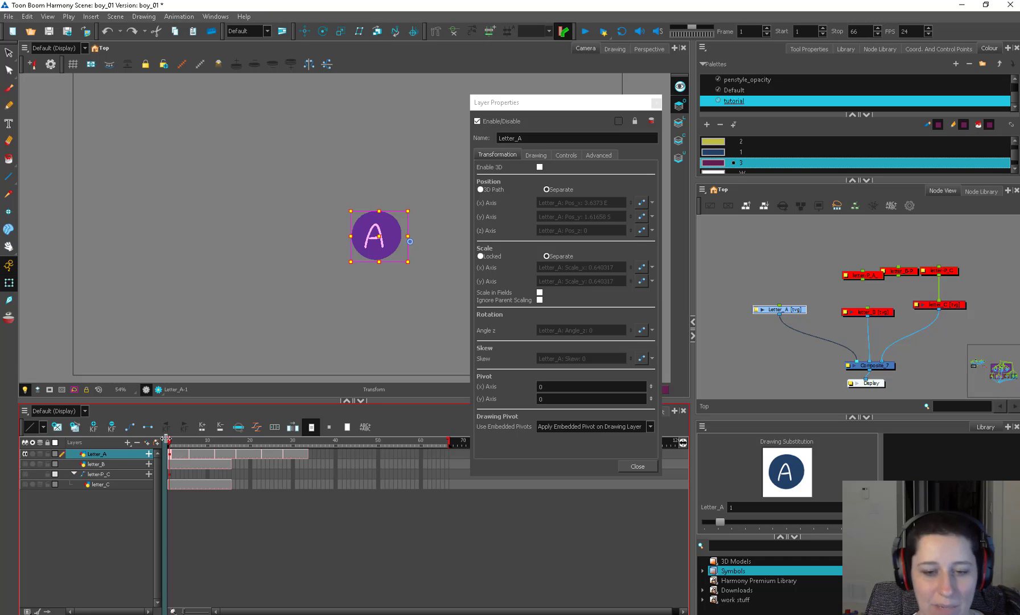
Show the grid in the Drawing view and select the A badge's outline with the Contour Editor.
{"action": "left_click", "coordinate": [612, 49]}
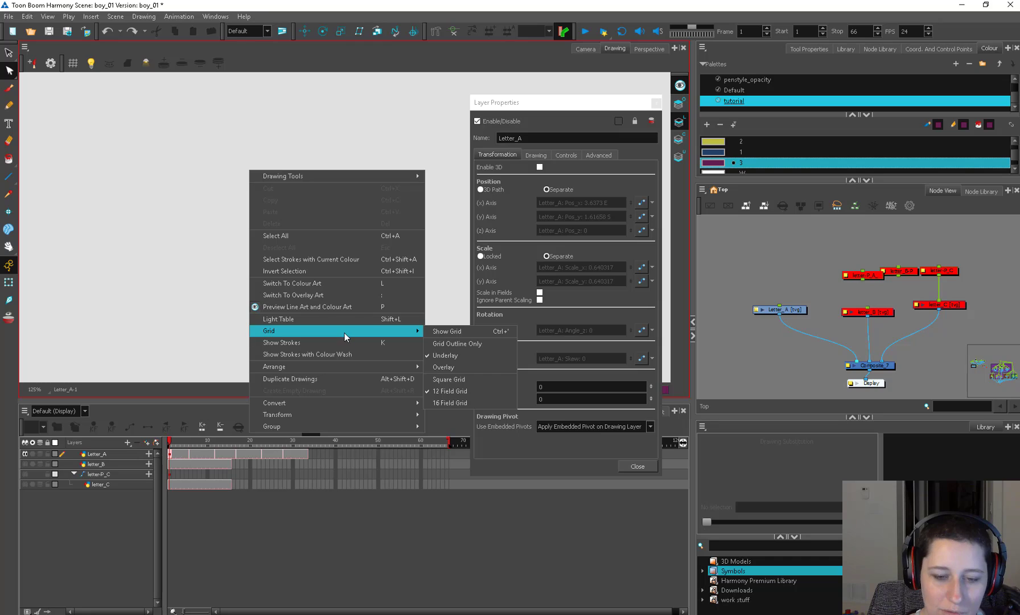
{"action": "mouse_move", "coordinate": [470, 331]}
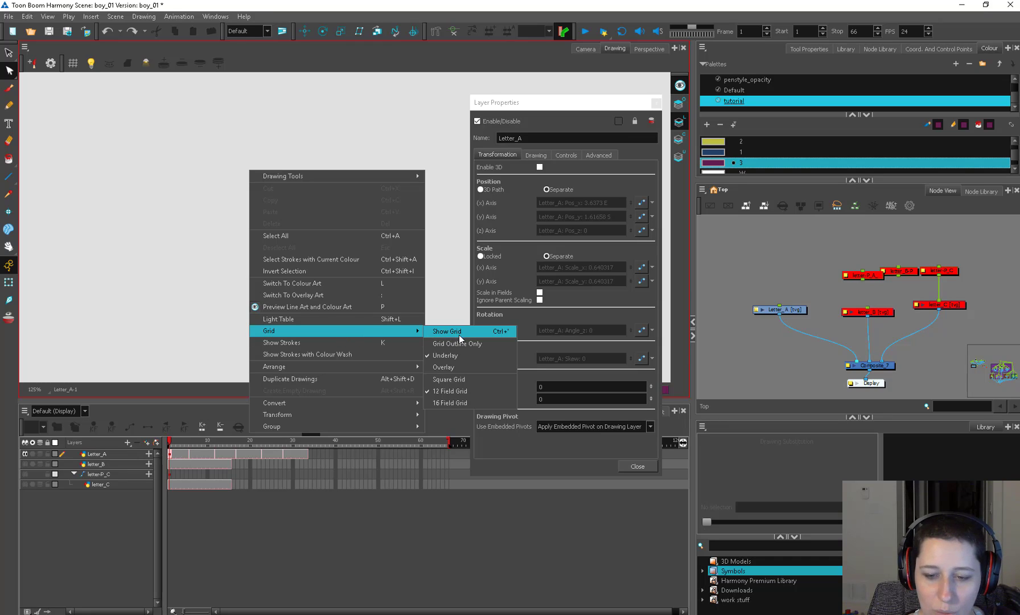
{"action": "left_click", "coordinate": [446, 331]}
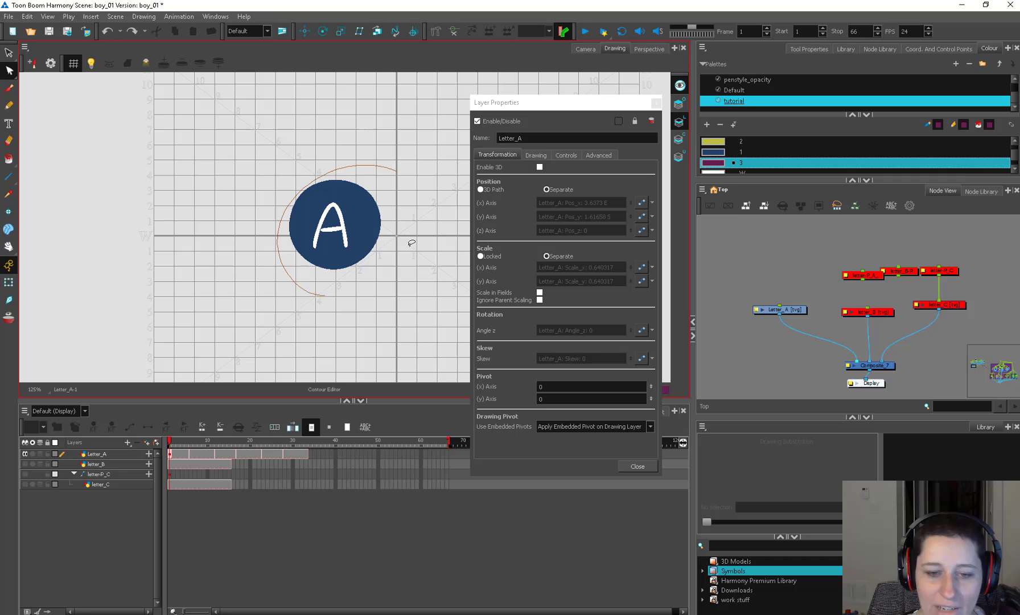
{"action": "left_click", "coordinate": [335, 227]}
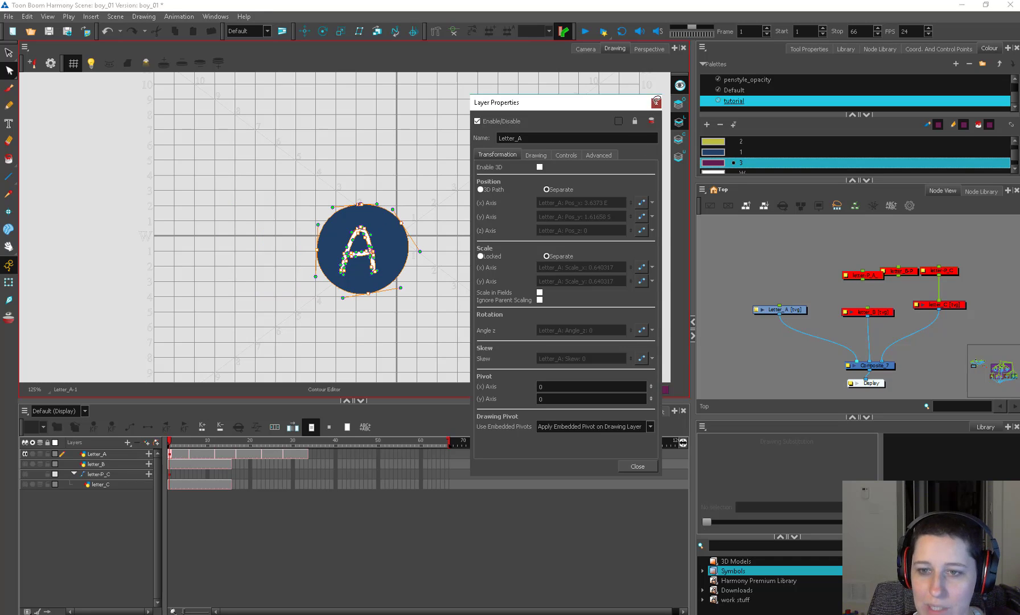
Close Layer Properties and test squashing and skewing the A in drawing and camera views, undoing back to normal.
{"action": "left_click", "coordinate": [636, 465]}
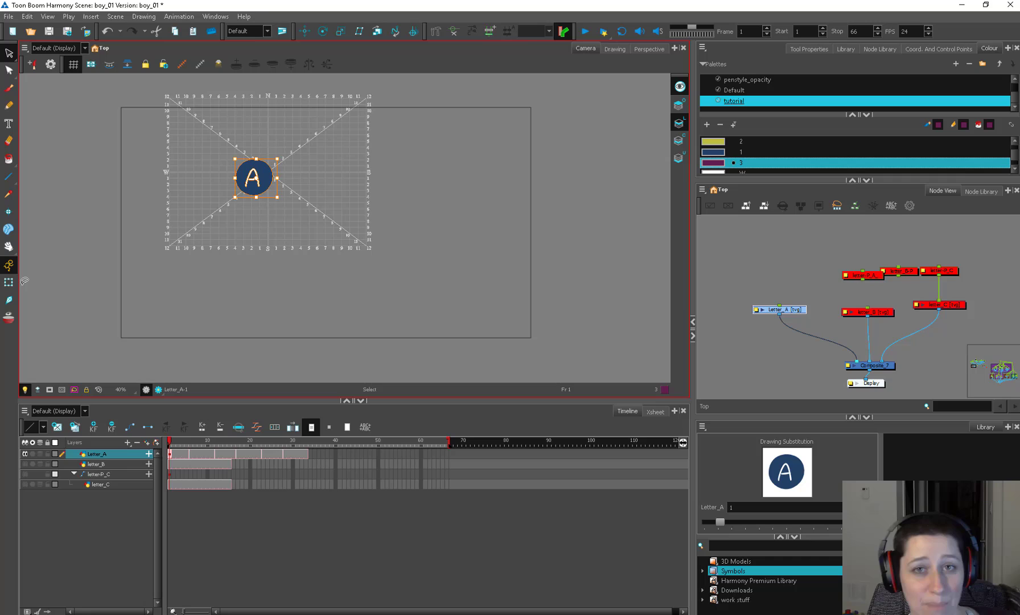
{"action": "mouse_move", "coordinate": [15, 104]}
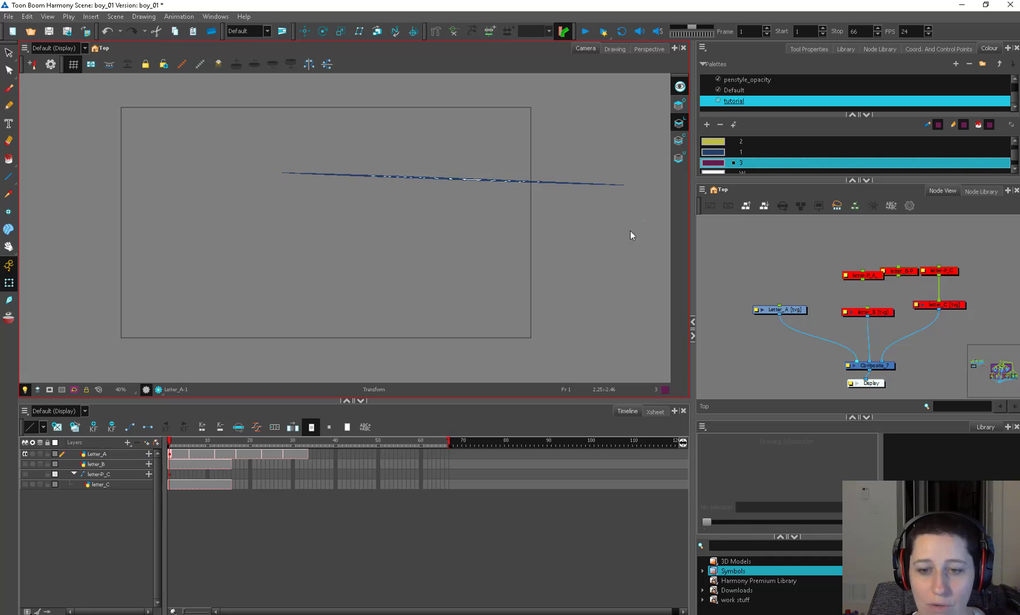
{"action": "left_click", "coordinate": [96, 453]}
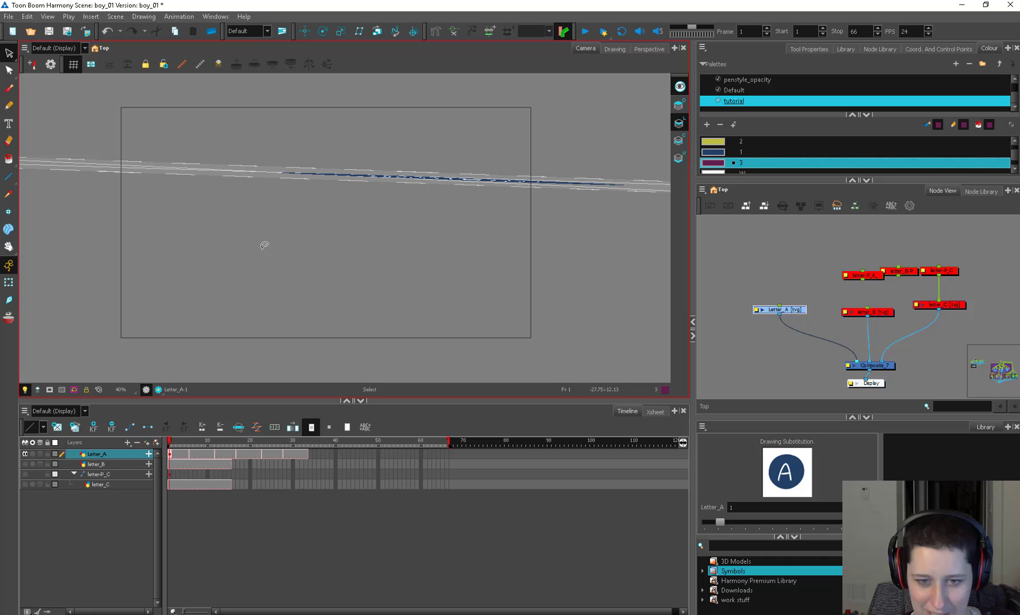
{"action": "left_click", "coordinate": [614, 49]}
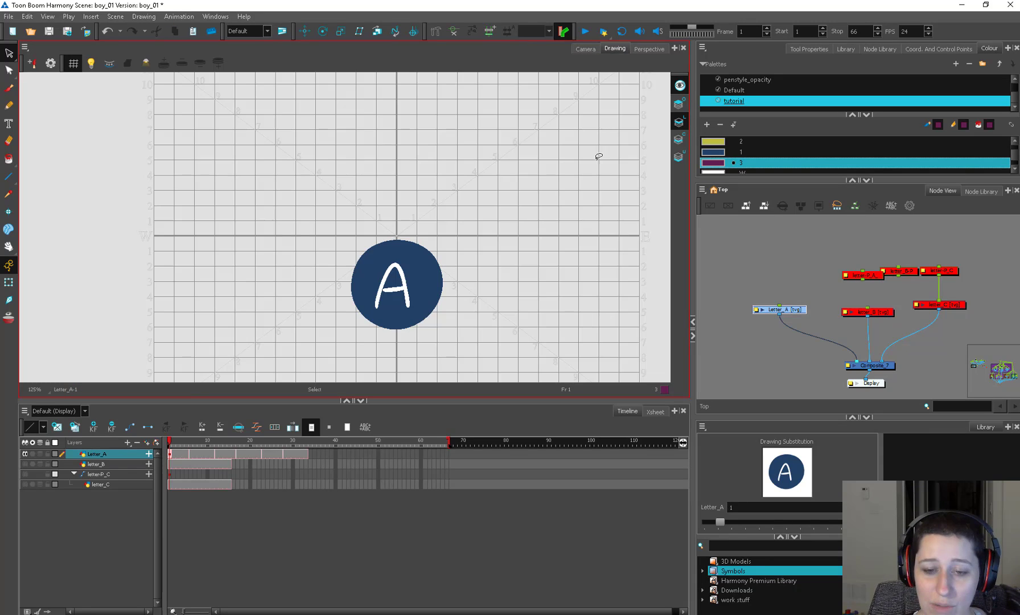
{"action": "mouse_move", "coordinate": [456, 212]}
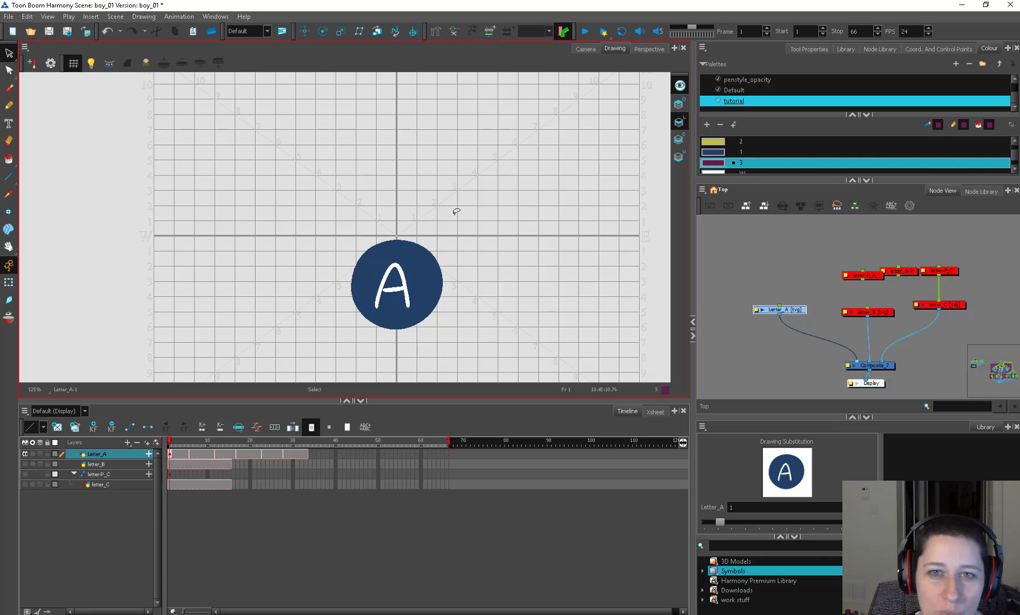
{"action": "left_click", "coordinate": [584, 49]}
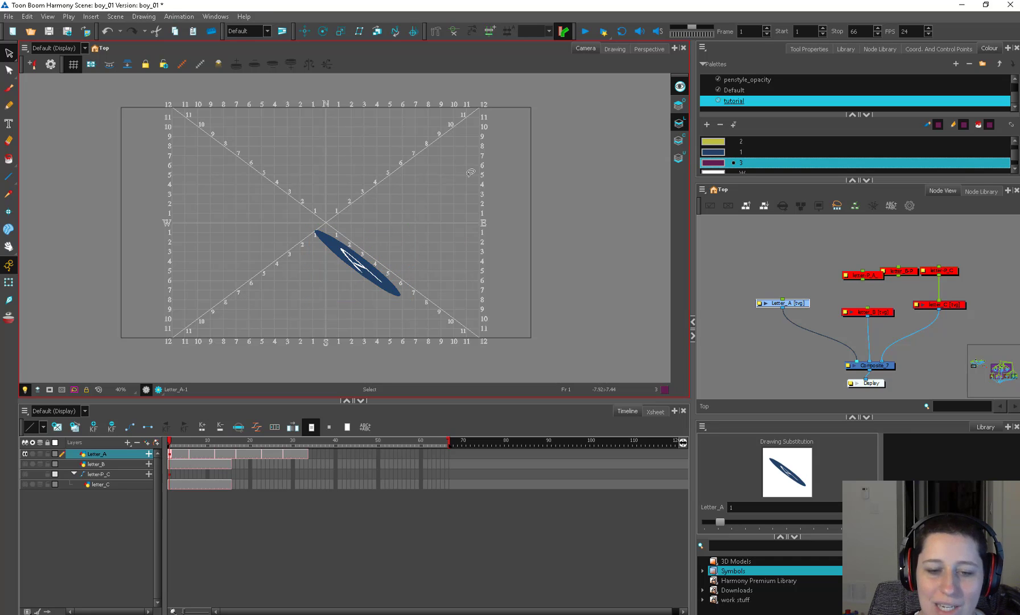
{"action": "mouse_move", "coordinate": [285, 297]}
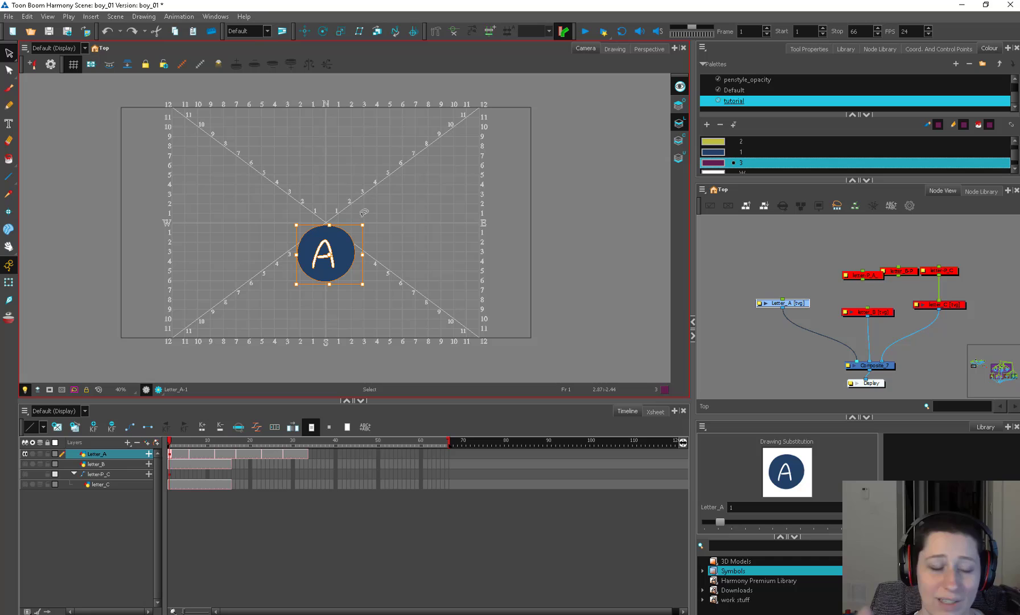
Hide the camera-view grid and copy the Letter_A layer for Paste Special.
{"action": "right_click", "coordinate": [326, 254]}
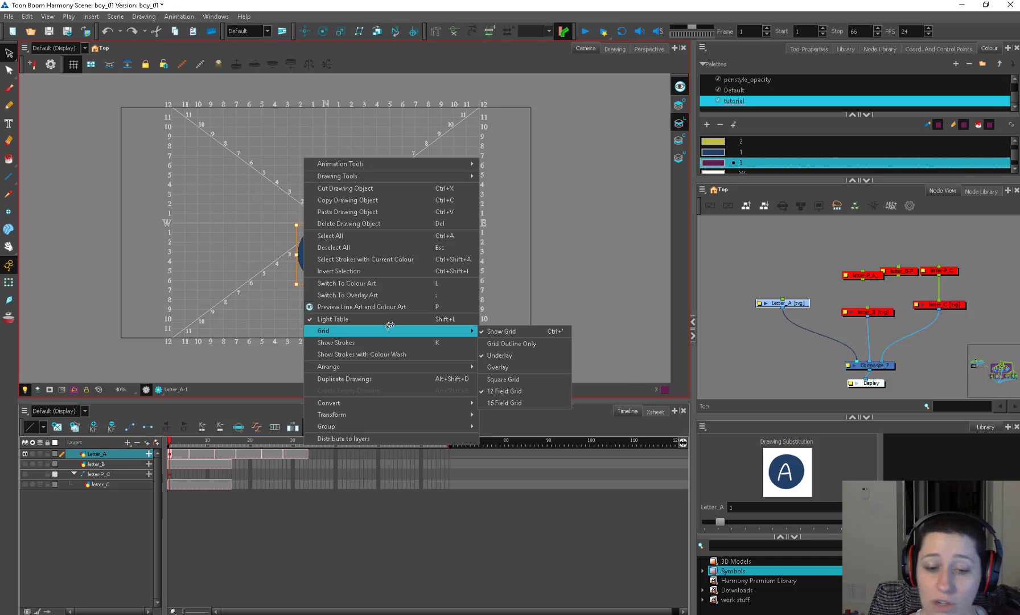
{"action": "left_click", "coordinate": [501, 331]}
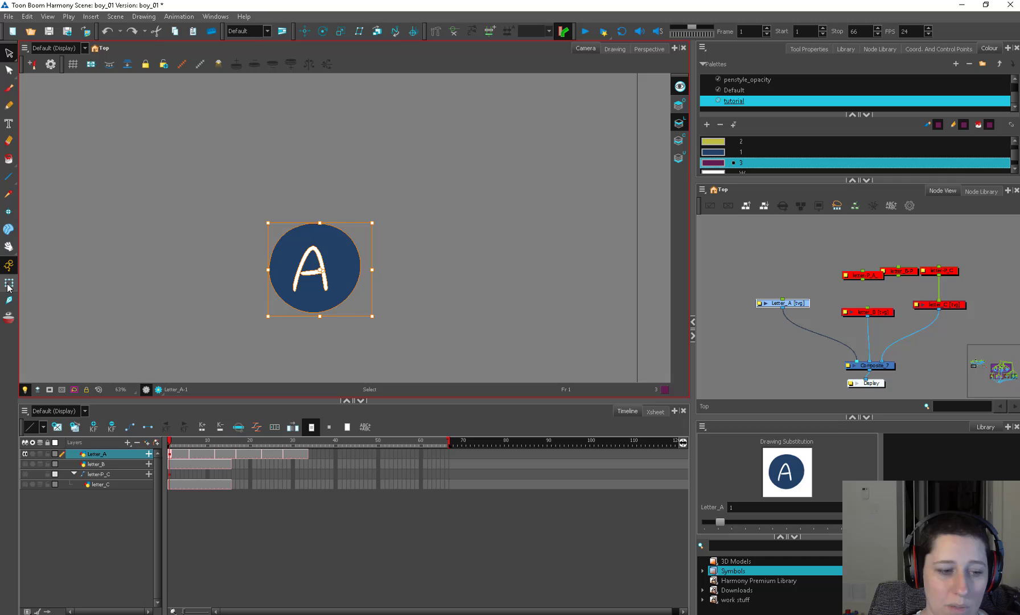
{"action": "left_click", "coordinate": [9, 281]}
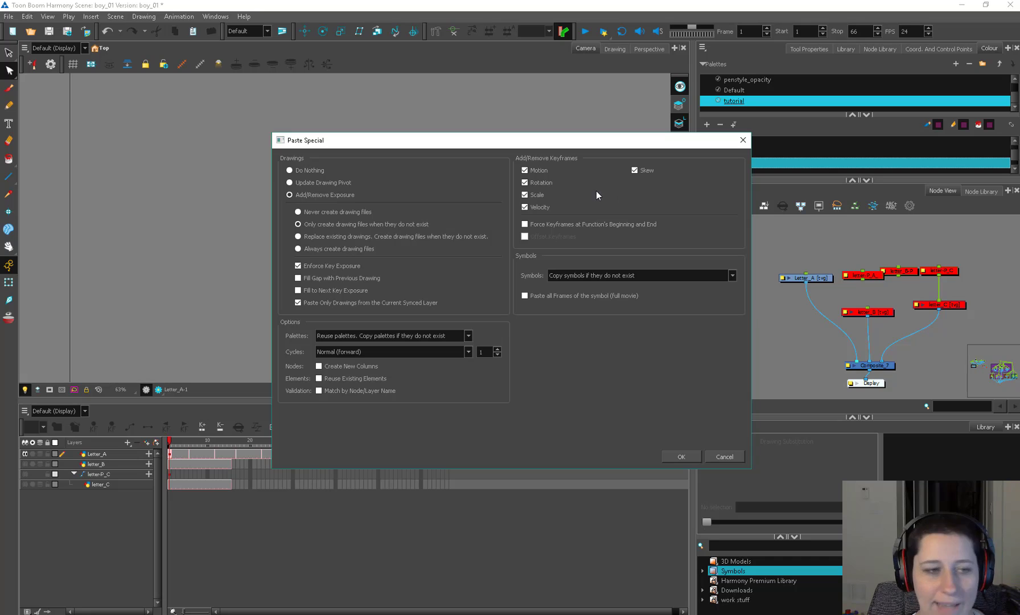
{"action": "mouse_move", "coordinate": [57, 139]}
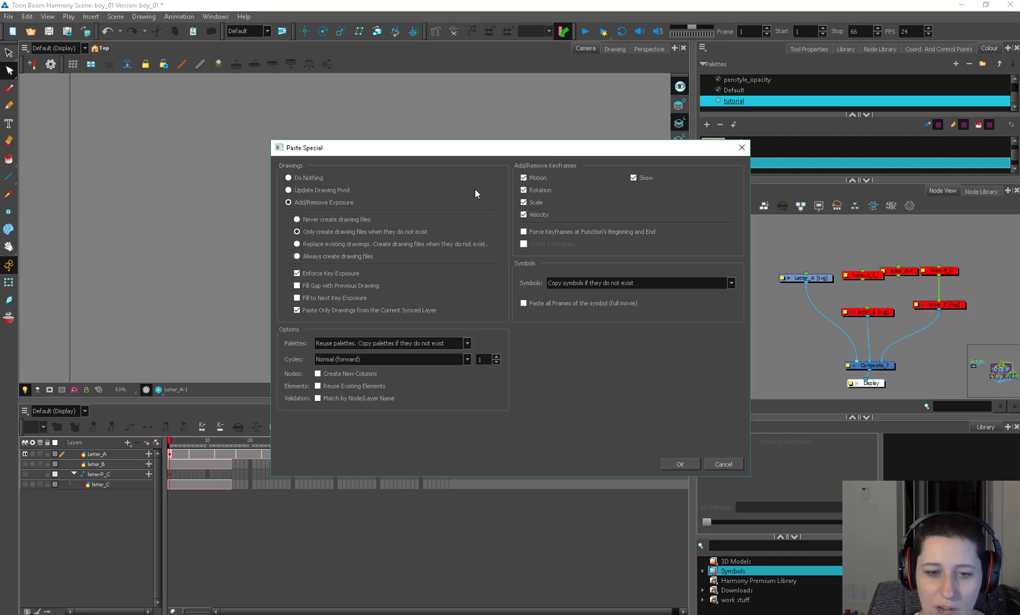
{"action": "mouse_move", "coordinate": [509, 183]}
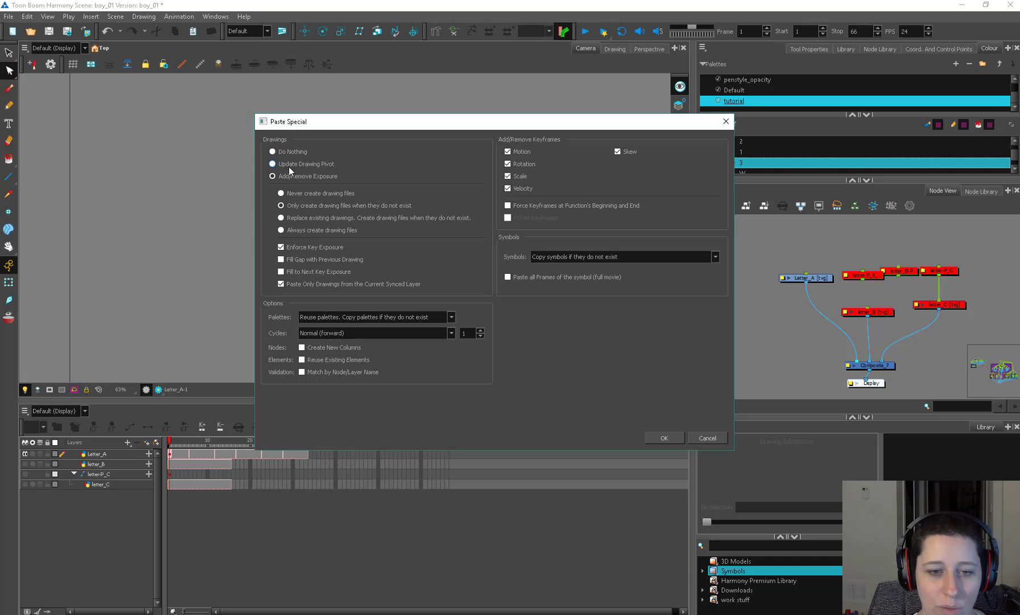
{"action": "mouse_move", "coordinate": [302, 161]}
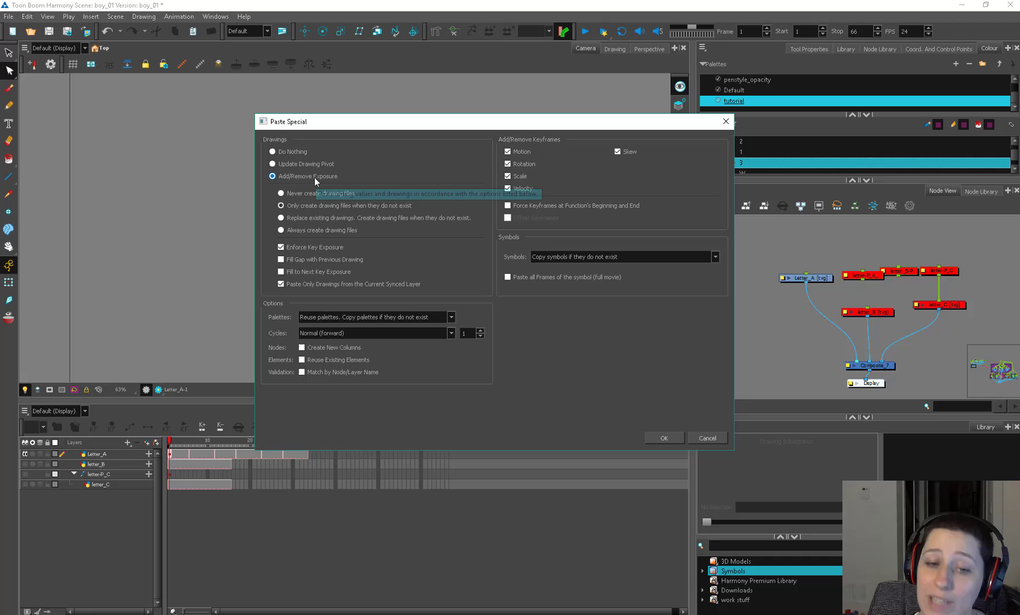
{"action": "mouse_move", "coordinate": [331, 180]}
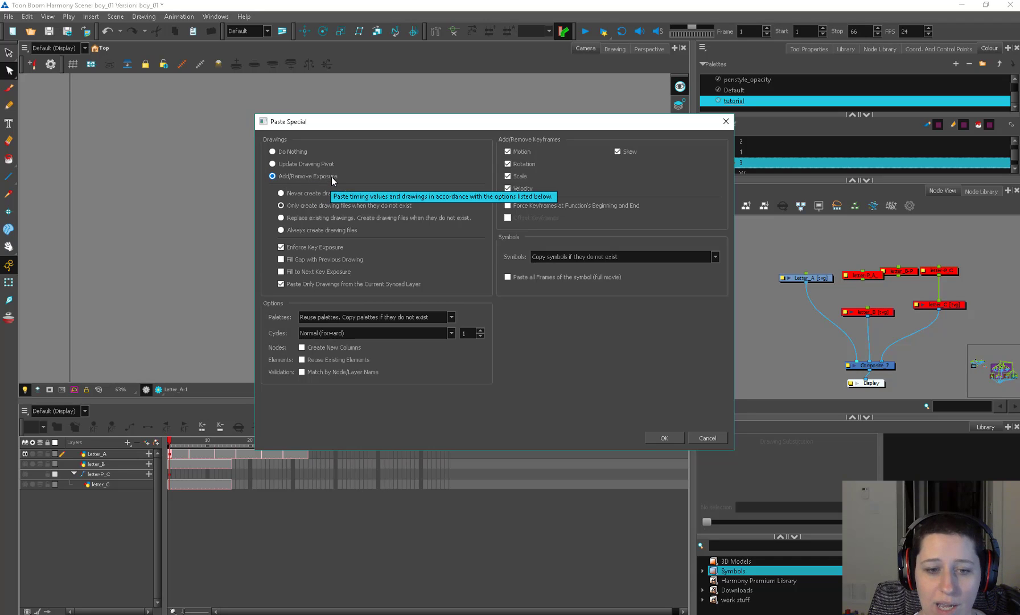
{"action": "mouse_move", "coordinate": [186, 246]}
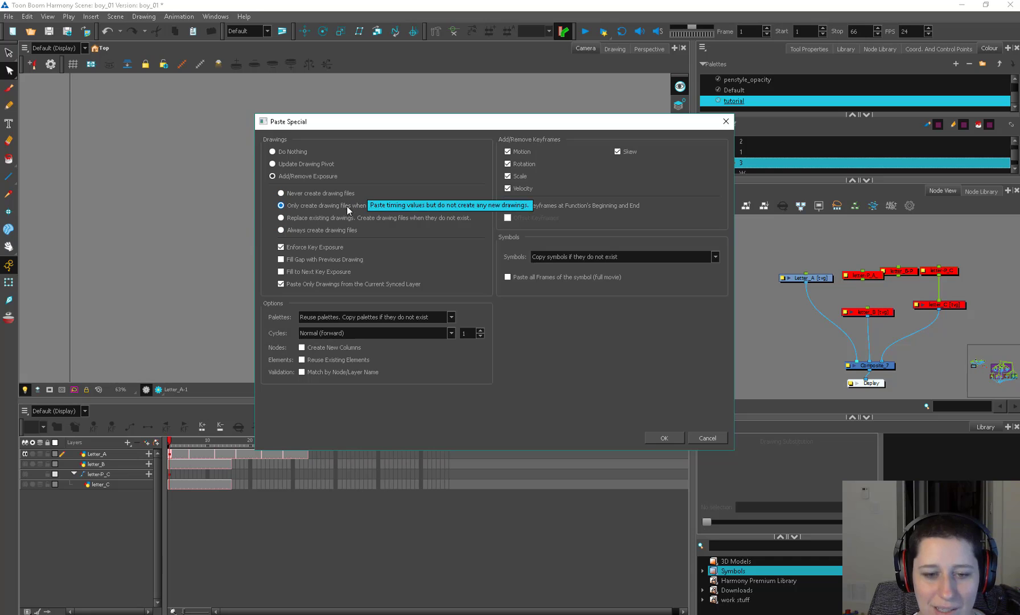
Set Paste Special to always create drawing files with Create New Columns ticked, and confirm.
{"action": "left_click", "coordinate": [279, 230]}
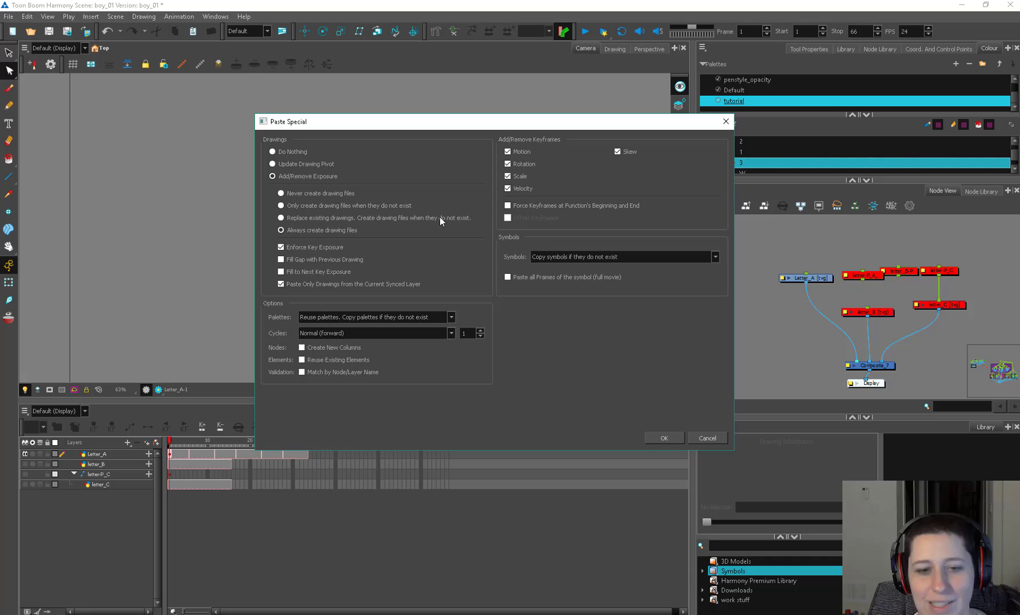
{"action": "mouse_move", "coordinate": [441, 212]}
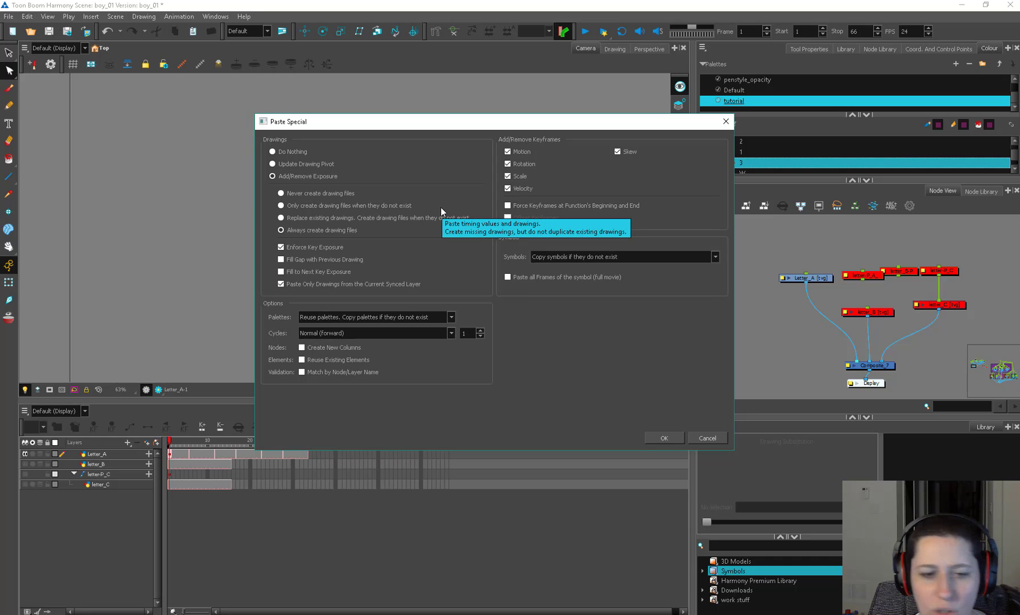
{"action": "mouse_move", "coordinate": [339, 302]}
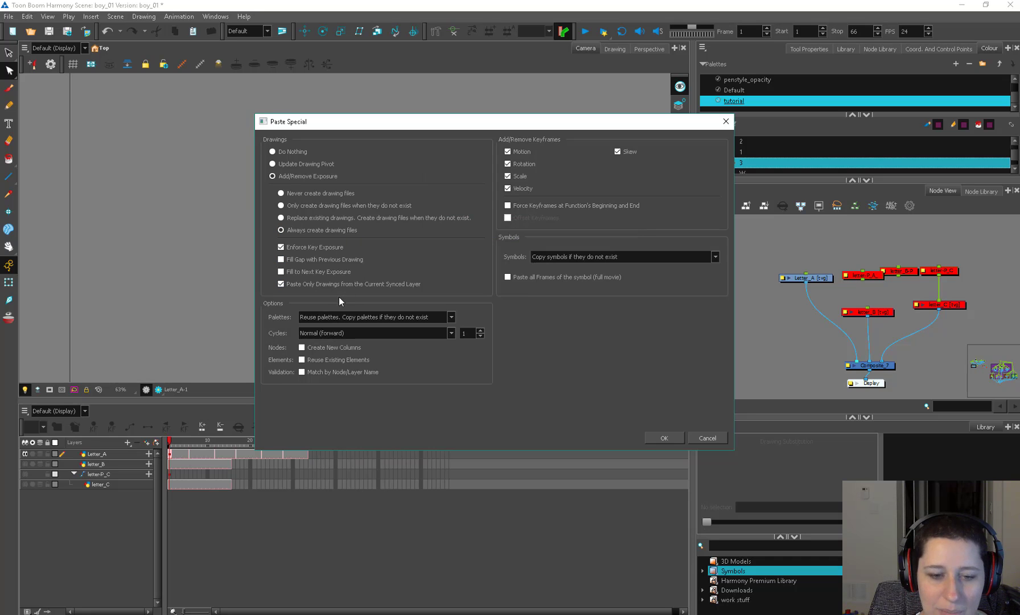
{"action": "left_click", "coordinate": [302, 360]}
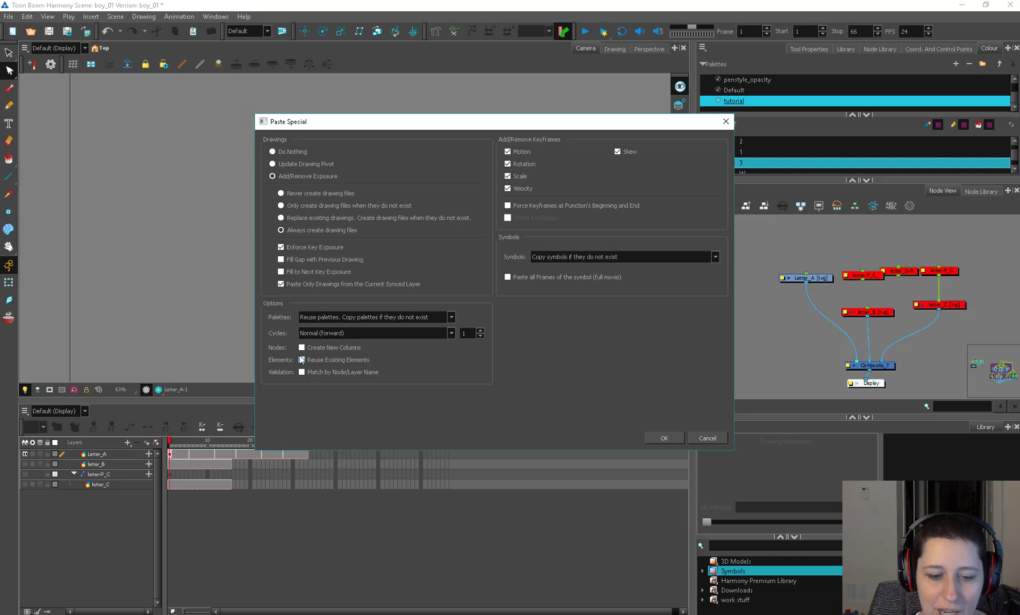
{"action": "left_click", "coordinate": [302, 347]}
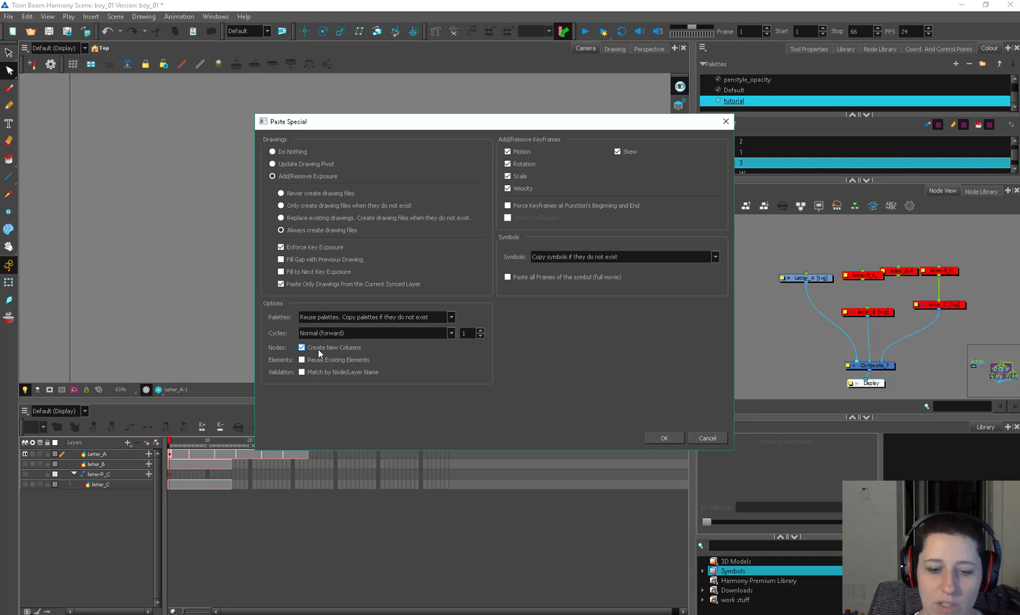
{"action": "mouse_move", "coordinate": [399, 375]}
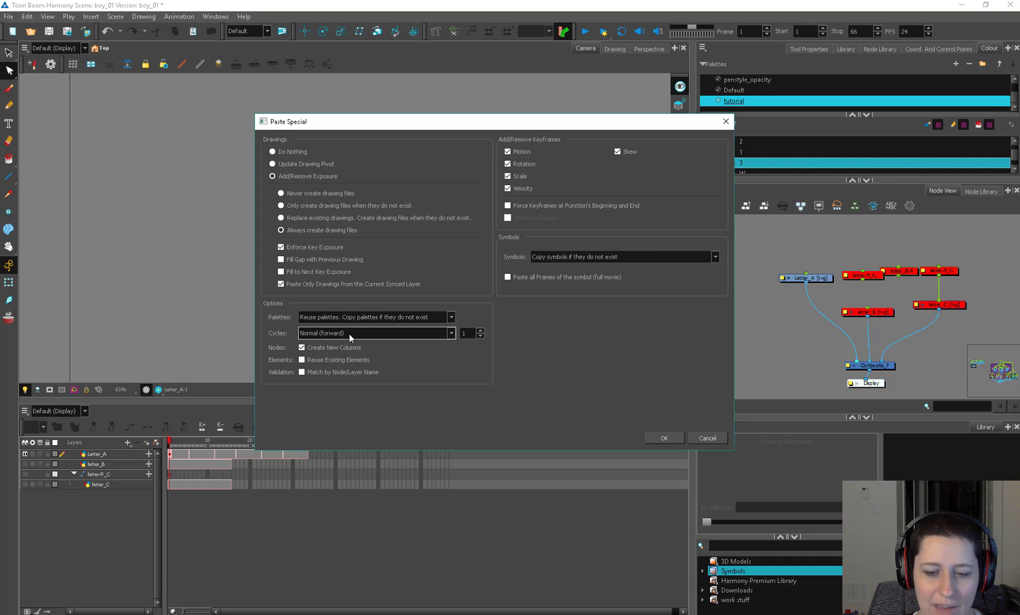
{"action": "mouse_move", "coordinate": [356, 366]}
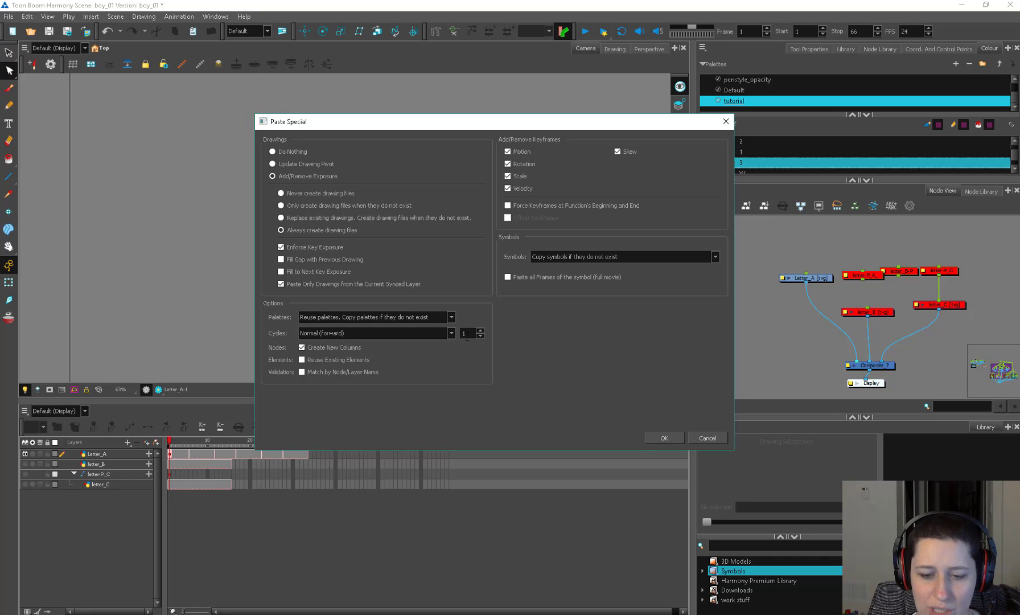
{"action": "mouse_move", "coordinate": [376, 332]}
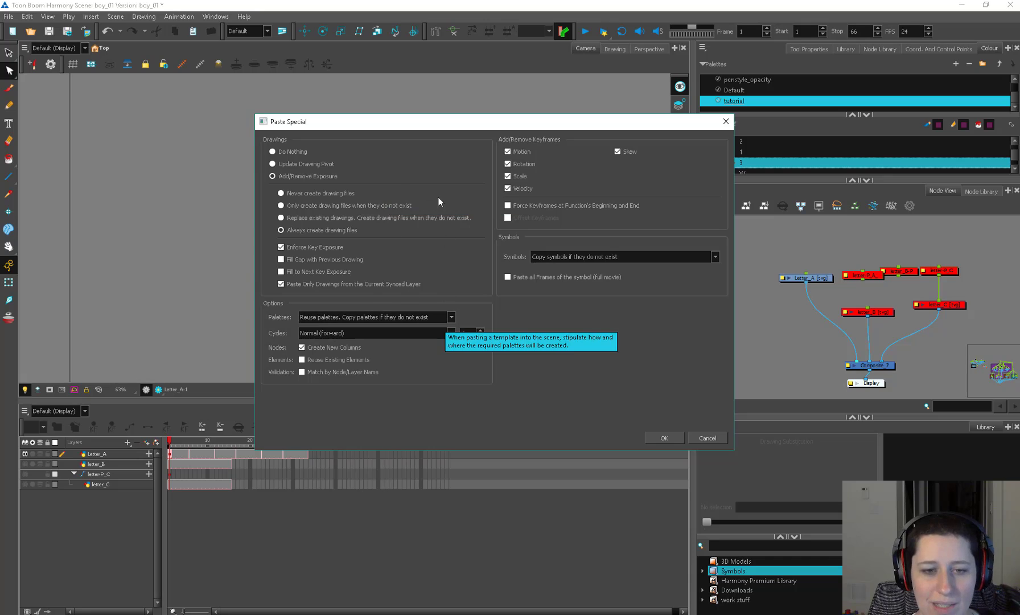
{"action": "mouse_move", "coordinate": [406, 189]}
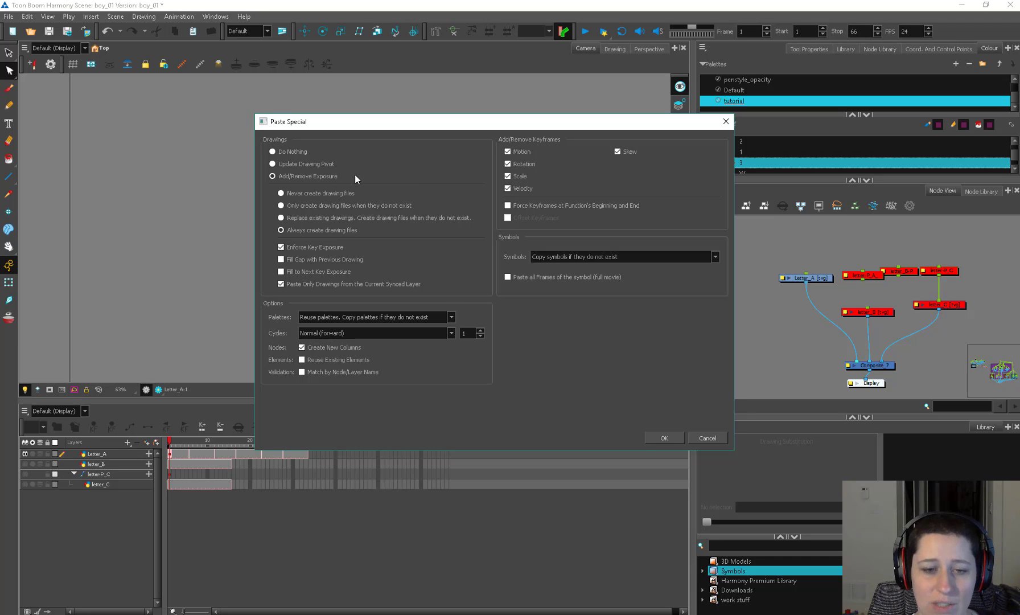
{"action": "mouse_move", "coordinate": [388, 274]}
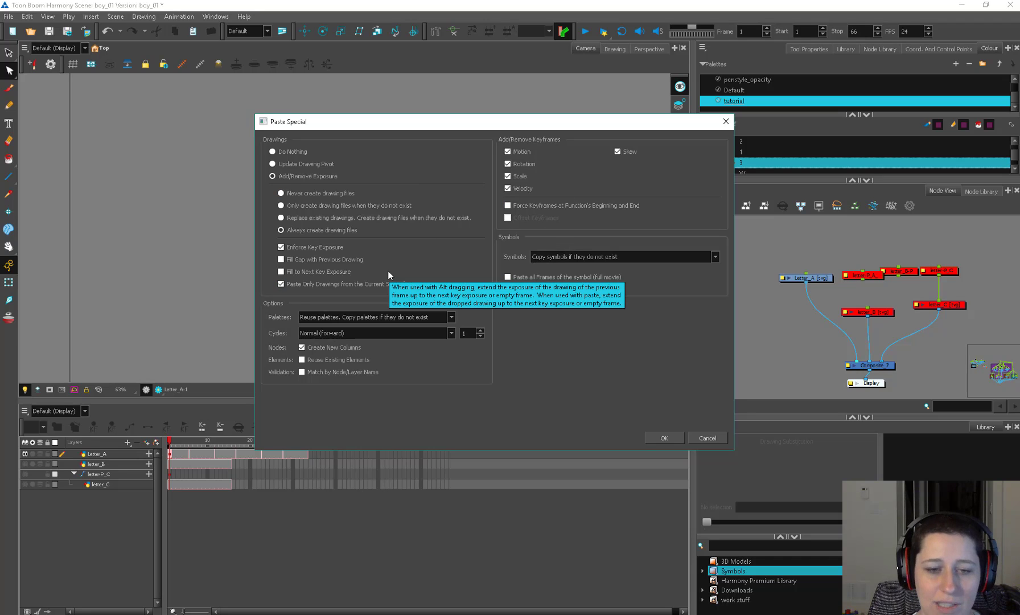
{"action": "mouse_move", "coordinate": [324, 183]}
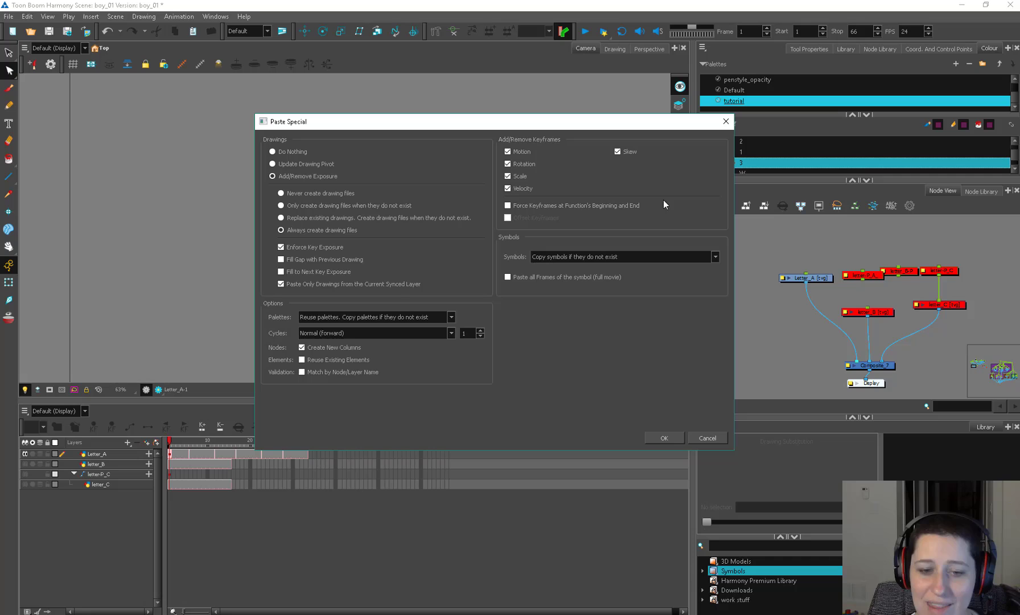
{"action": "mouse_move", "coordinate": [335, 407]}
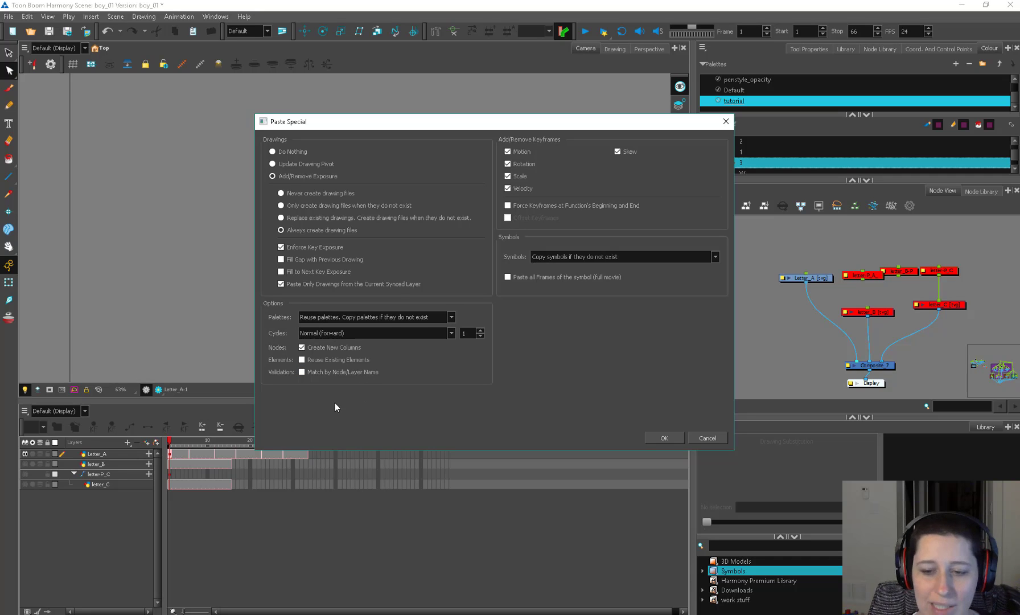
{"action": "left_click", "coordinate": [662, 437]}
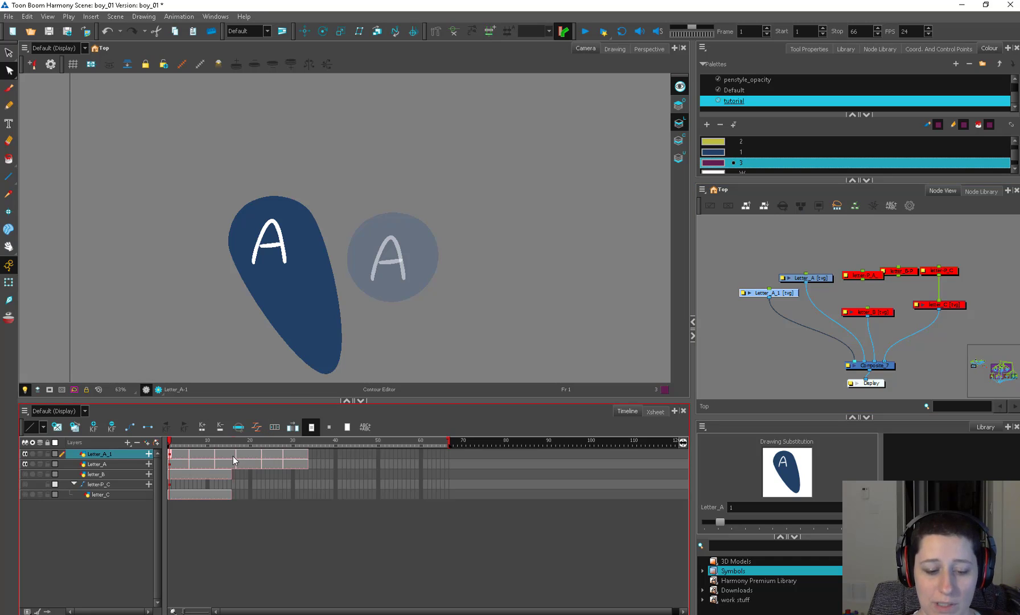
Move the playhead to frame 16 to check the new Letter_A_1 layer beside the original.
{"action": "left_click", "coordinate": [232, 440]}
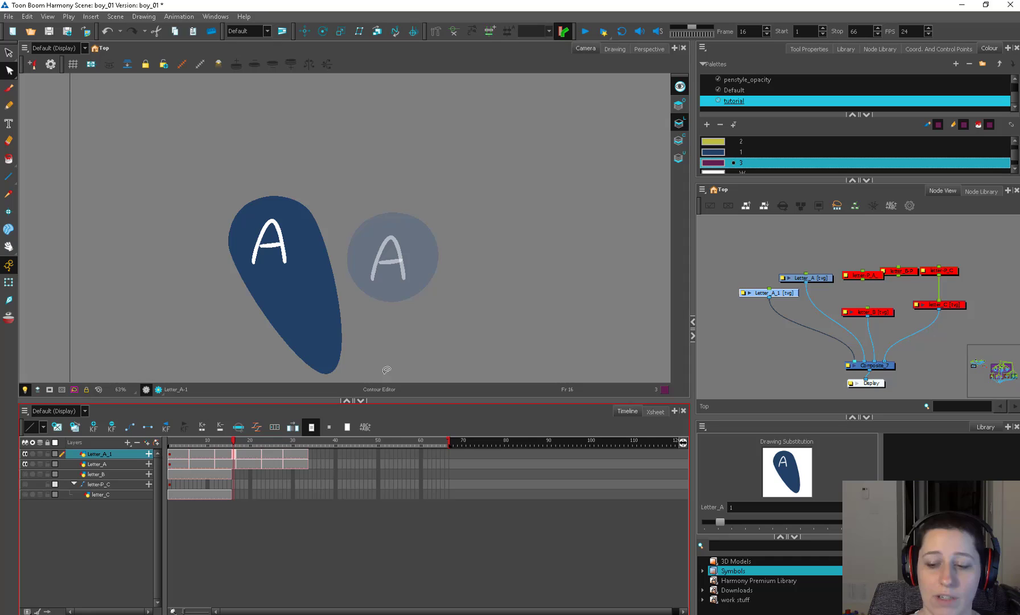
{"action": "mouse_move", "coordinate": [655, 196]}
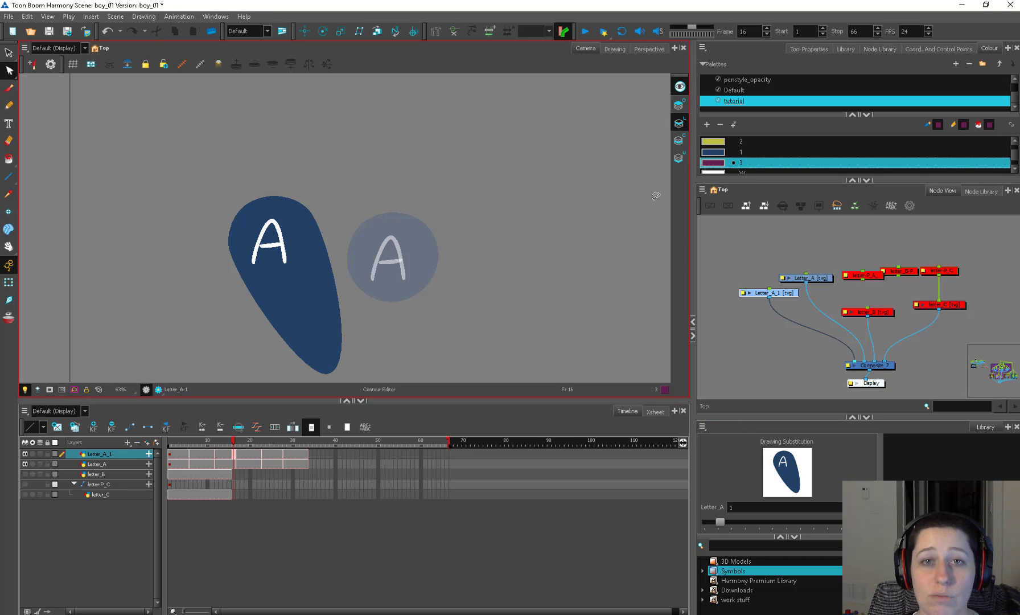
{"action": "left_click", "coordinate": [26, 16]}
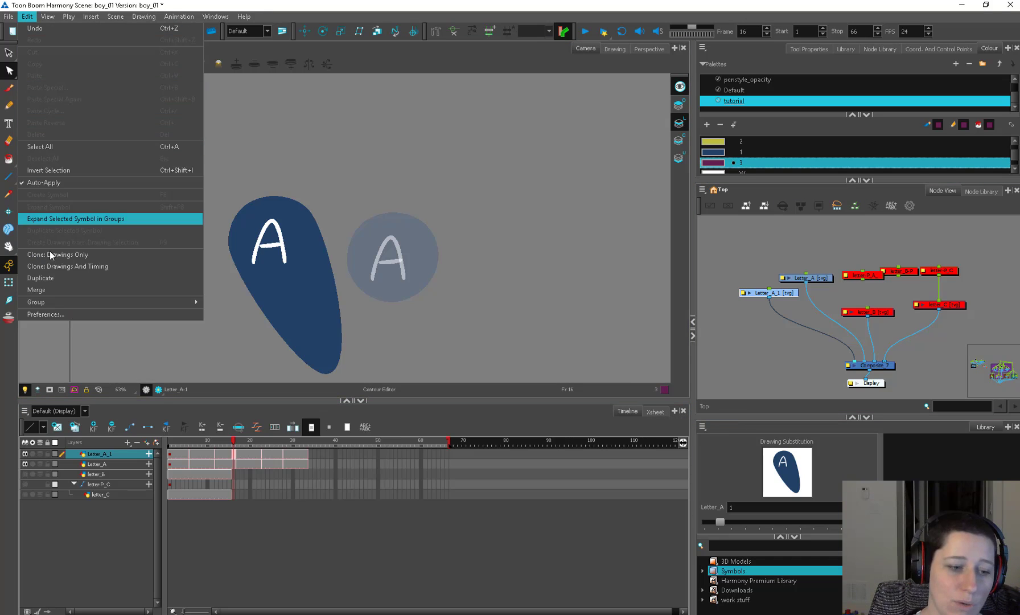
{"action": "left_click", "coordinate": [45, 314]}
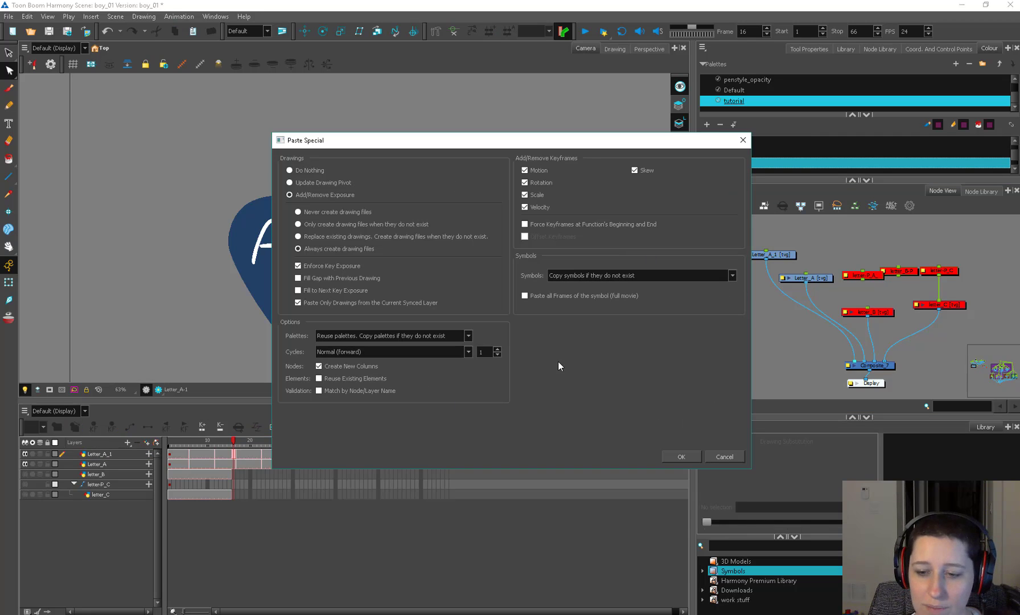
{"action": "left_click", "coordinate": [679, 457]}
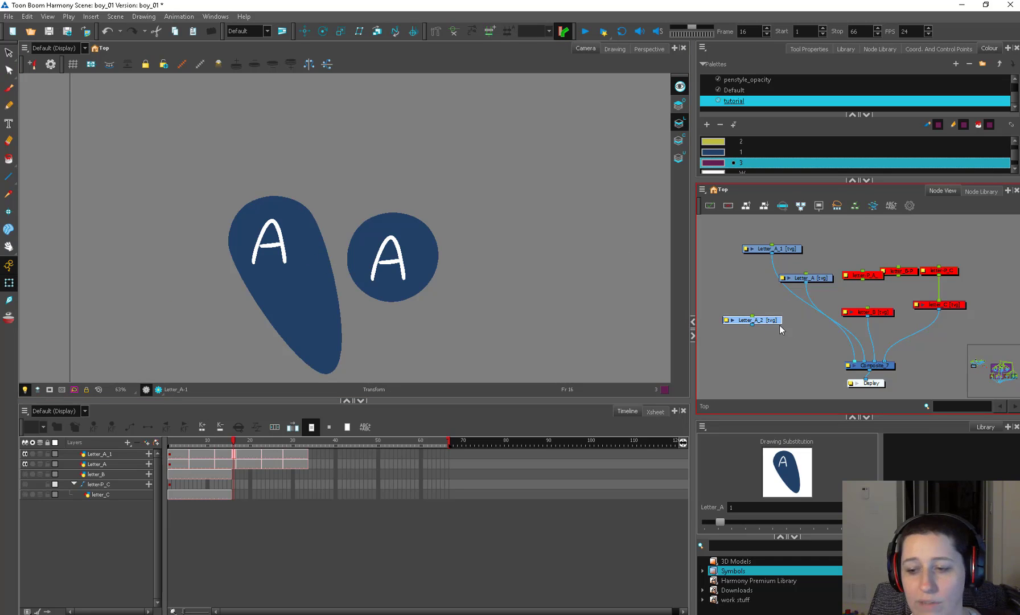
{"action": "left_click", "coordinate": [752, 319]}
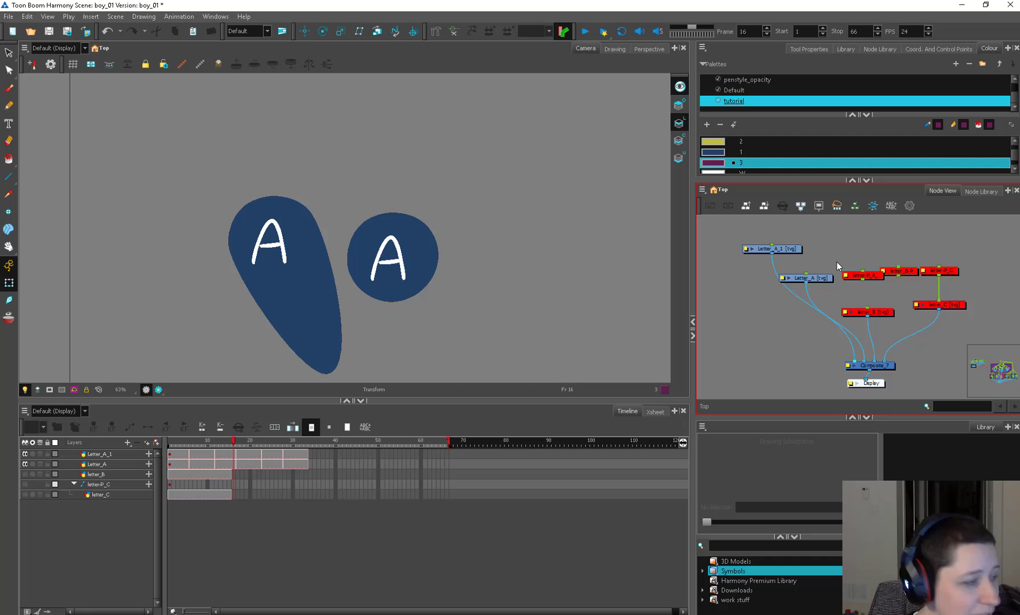